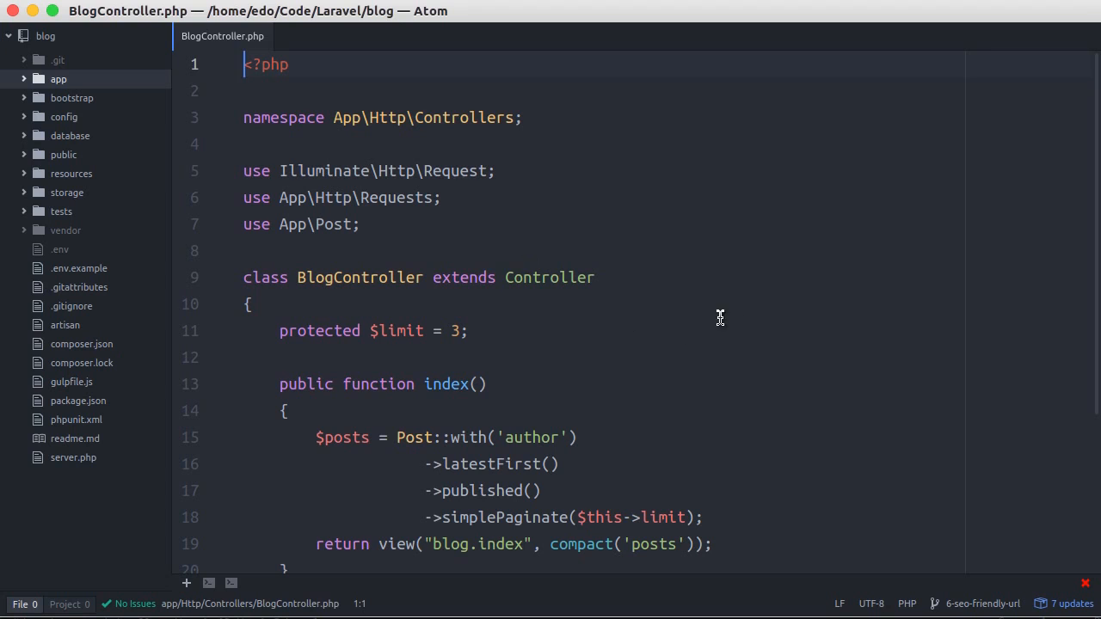
- In BlogController, replace show($id) with show(Post $post) and drop the findOrFail line
scroll("down", 3)
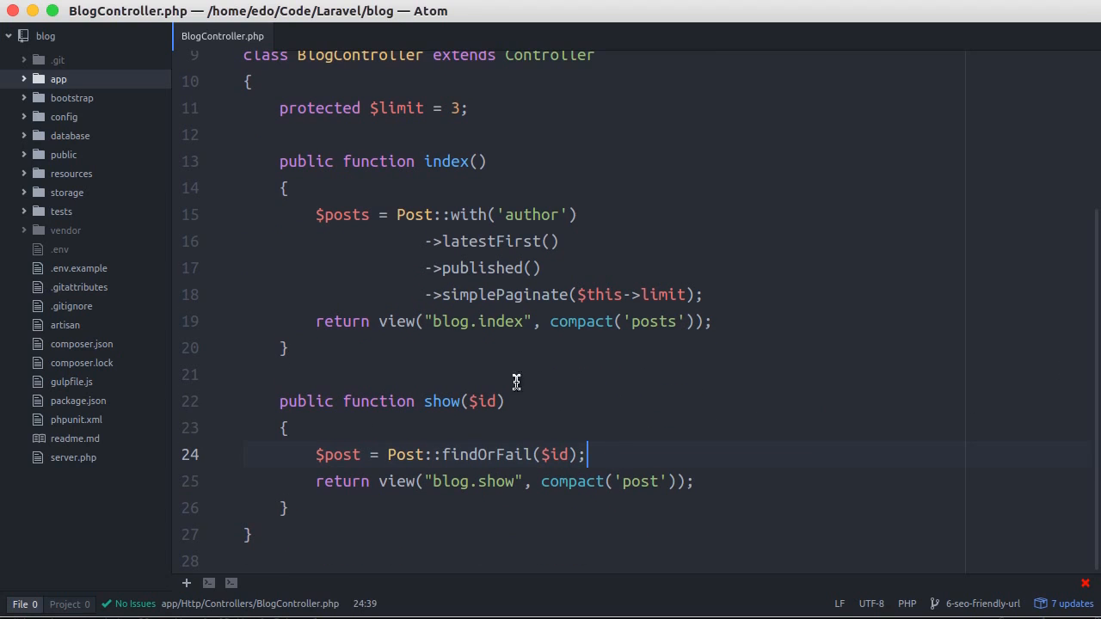
mouse_move(638, 398)
type("B")
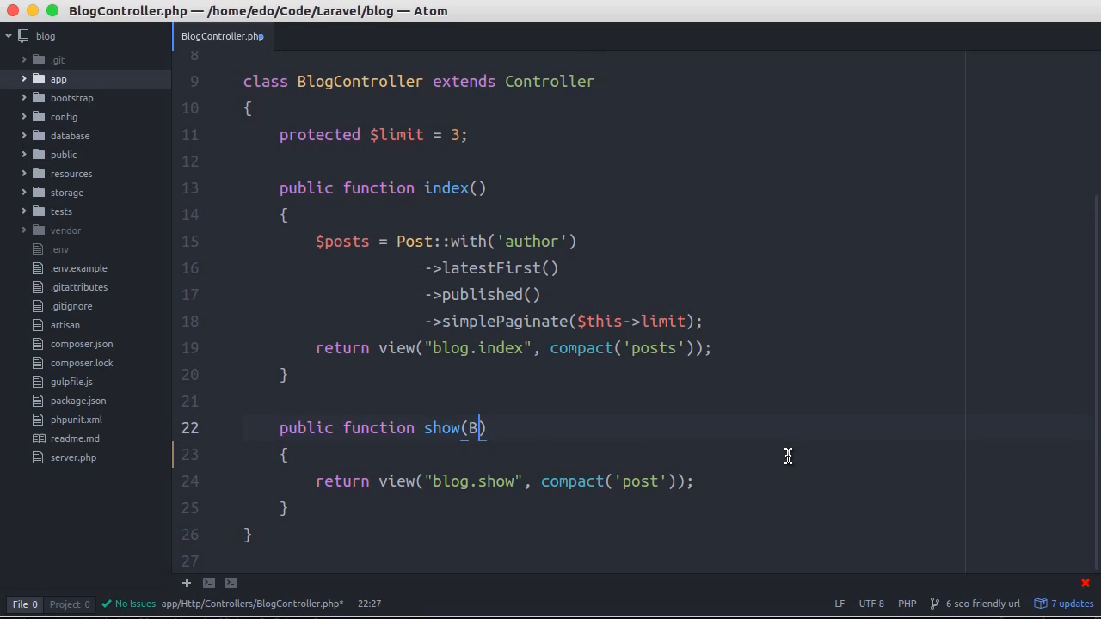
type("ost $post")
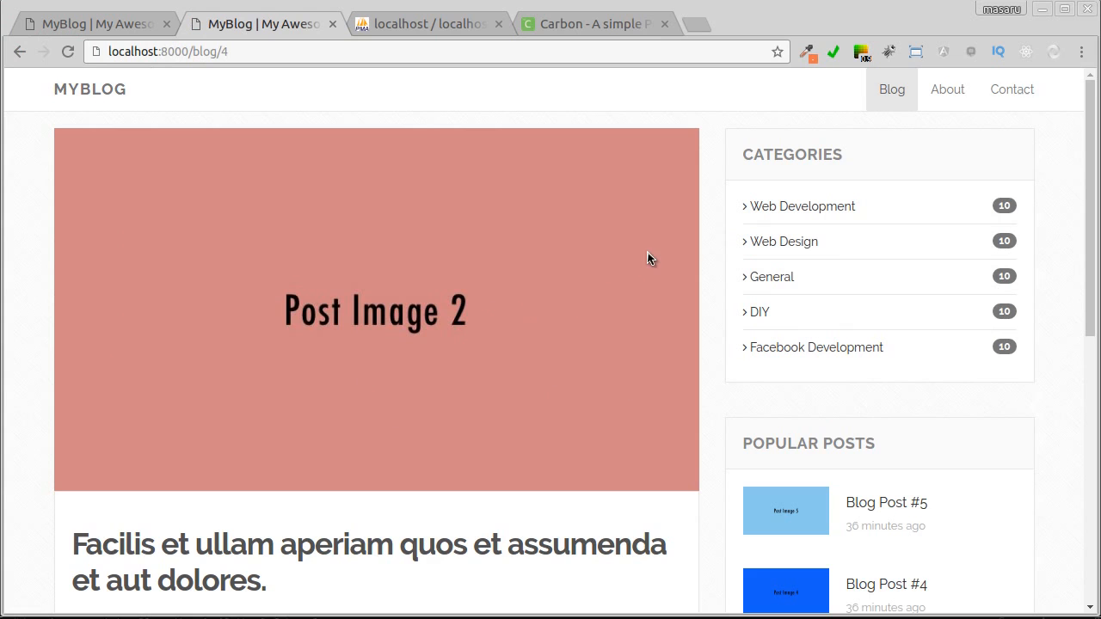
mouse_move(701, 389)
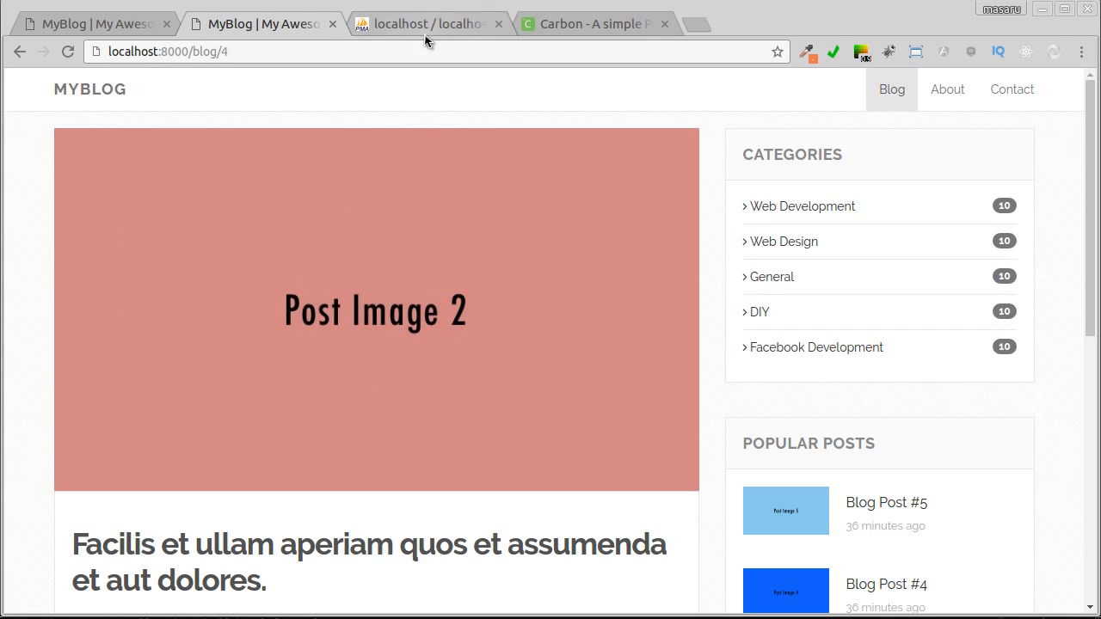
- Reload the blog/4 post, then load localhost:8000/blog/5 showing Post Image 1
left_click(427, 24)
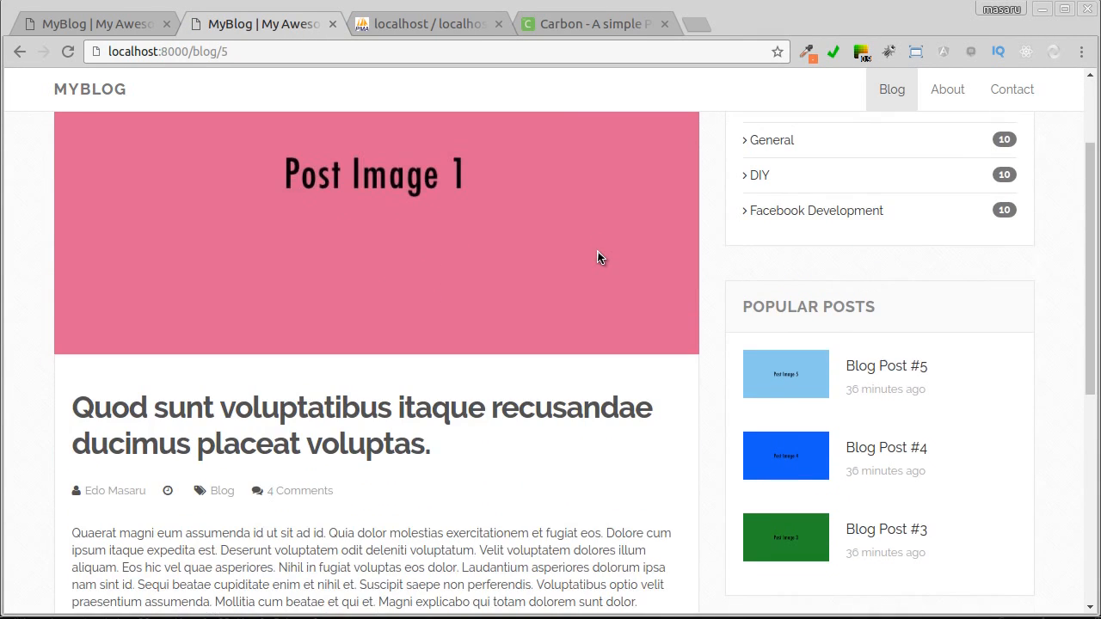
left_click(428, 23)
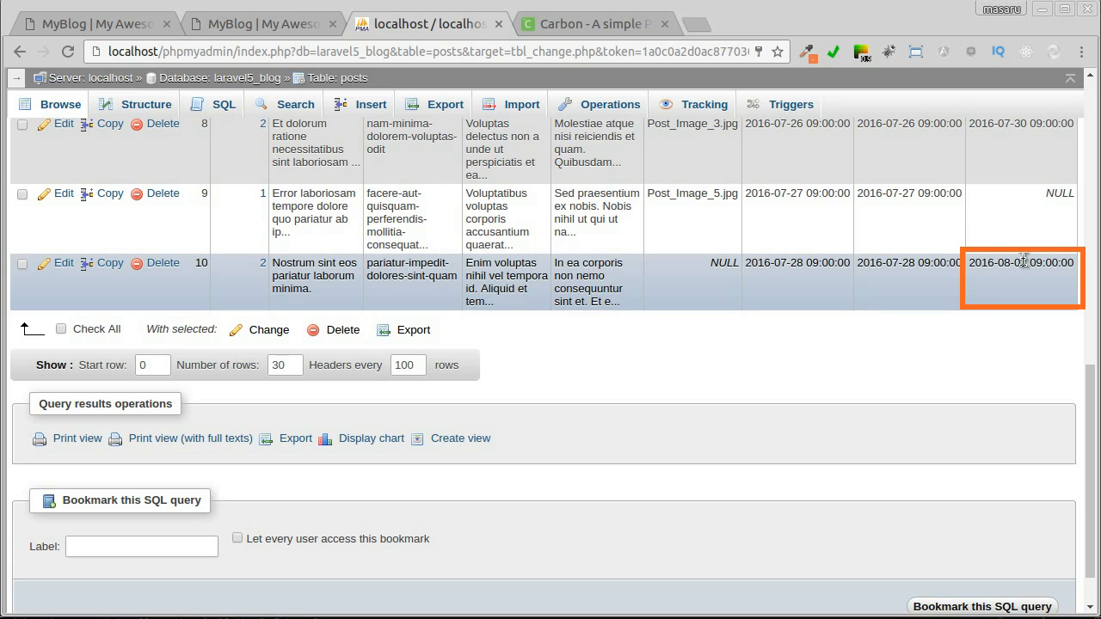
- Check post 10's future published_at date and open its blog/10 page
left_click(202, 262)
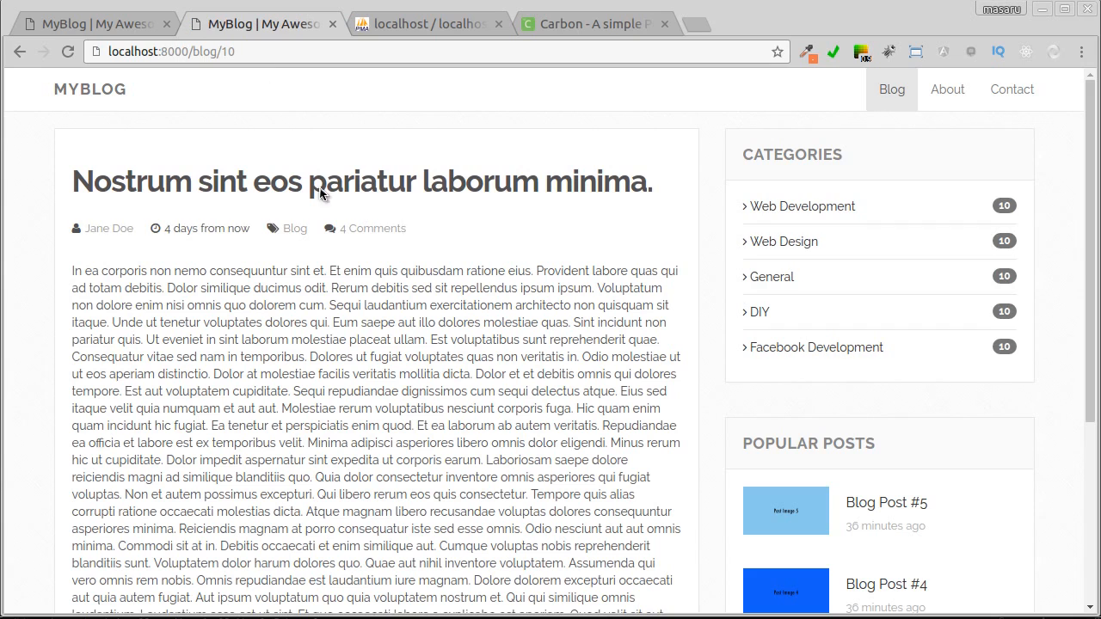
mouse_move(503, 249)
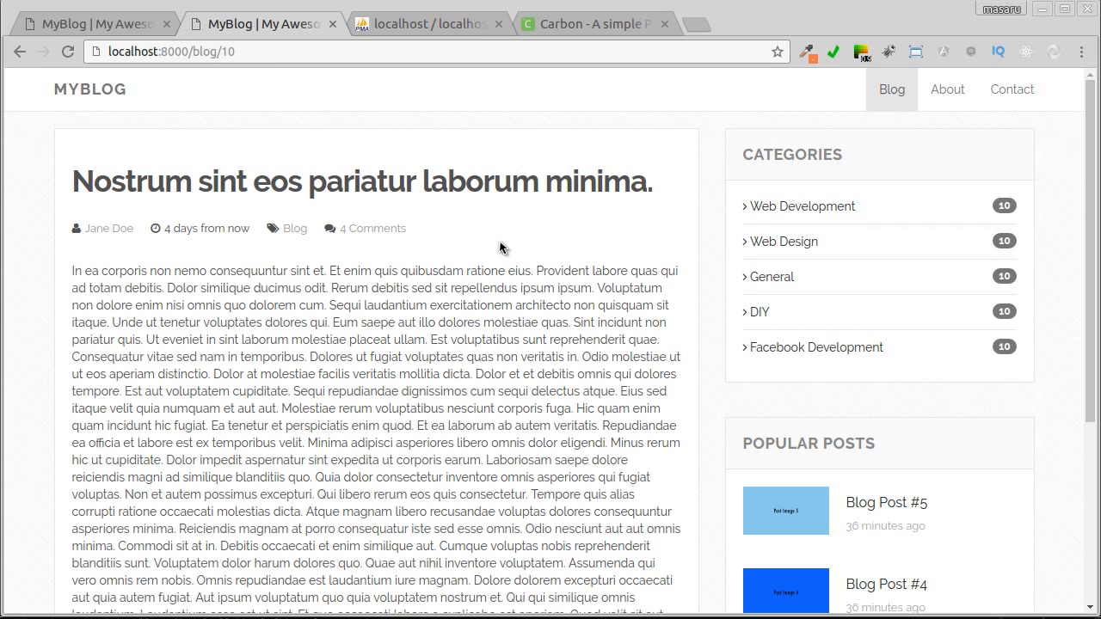
mouse_move(469, 351)
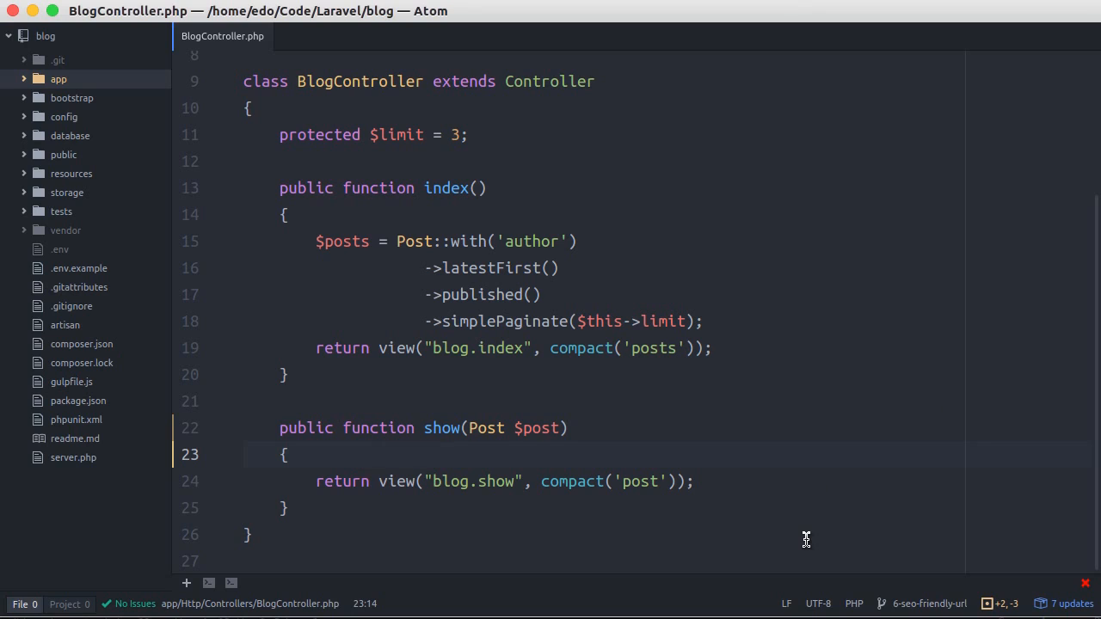
- Restore show($id) in BlogController and review the scopePublished scope in Post.php
left_click(361, 454)
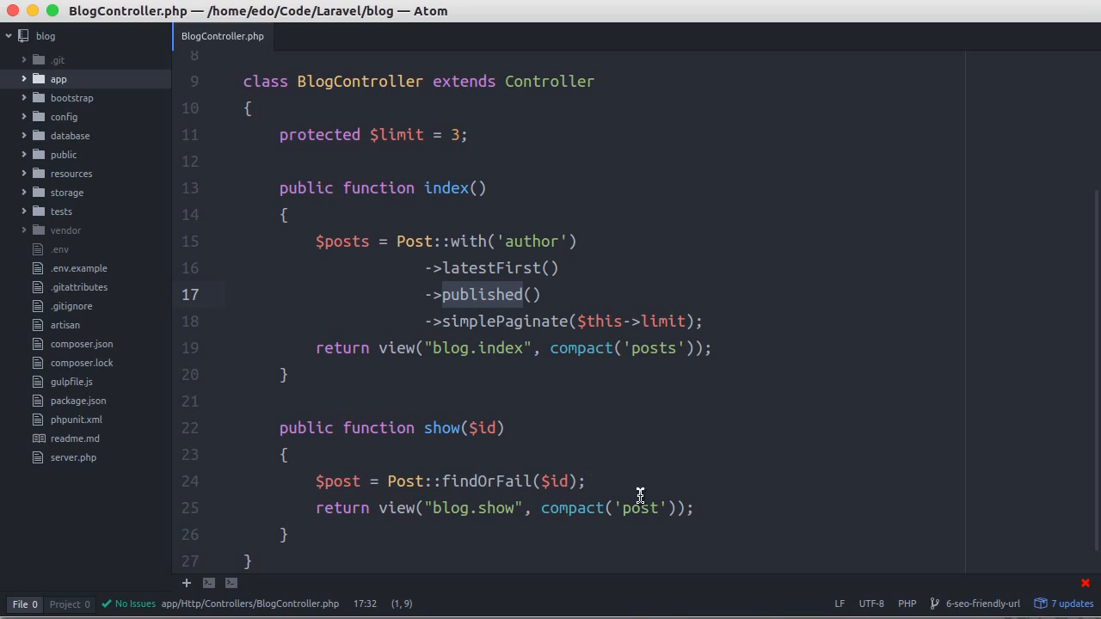
left_click(454, 482)
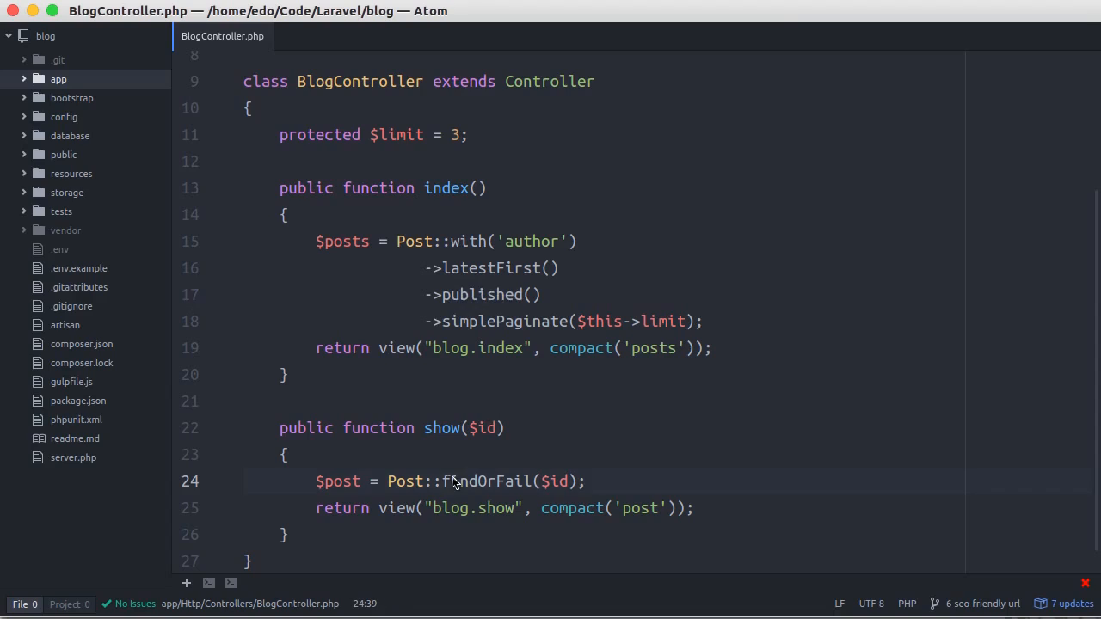
left_click(302, 36)
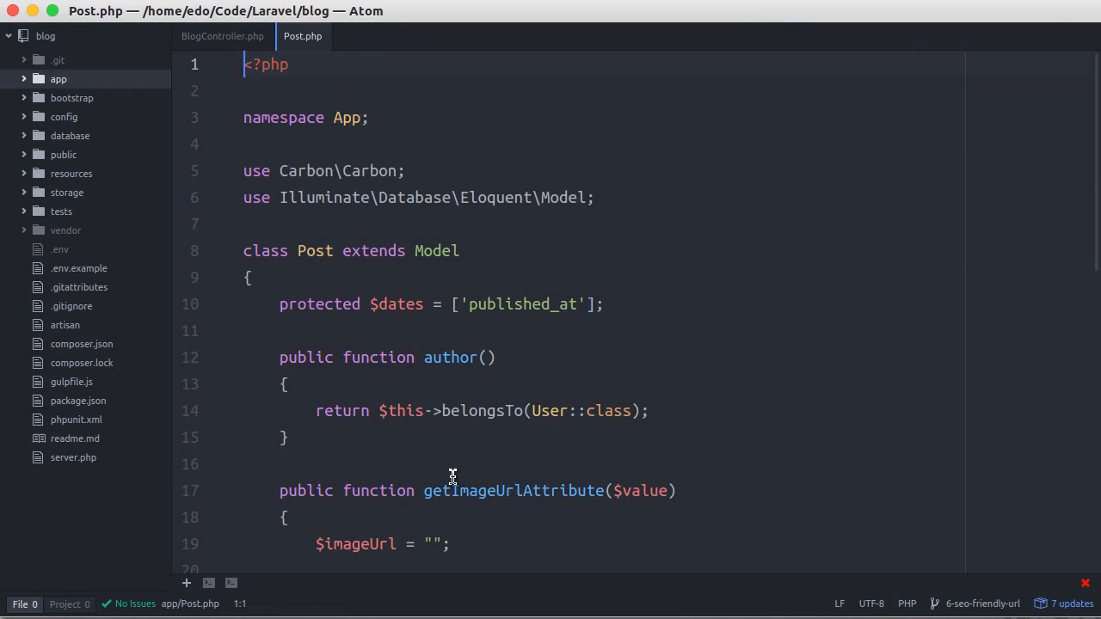
scroll("down", 3)
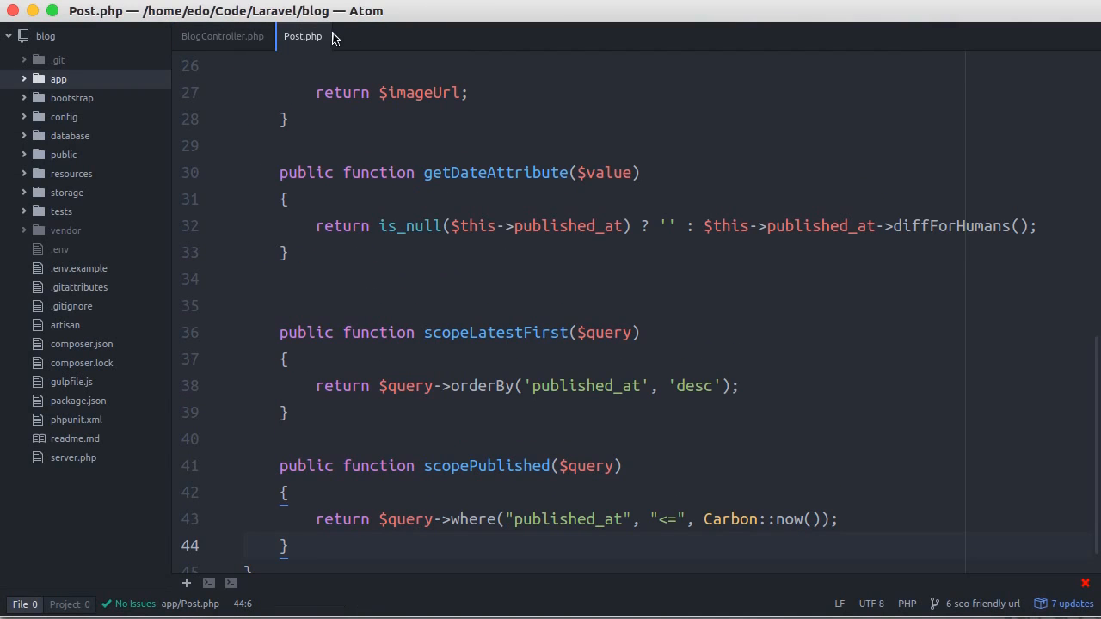
left_click(222, 36)
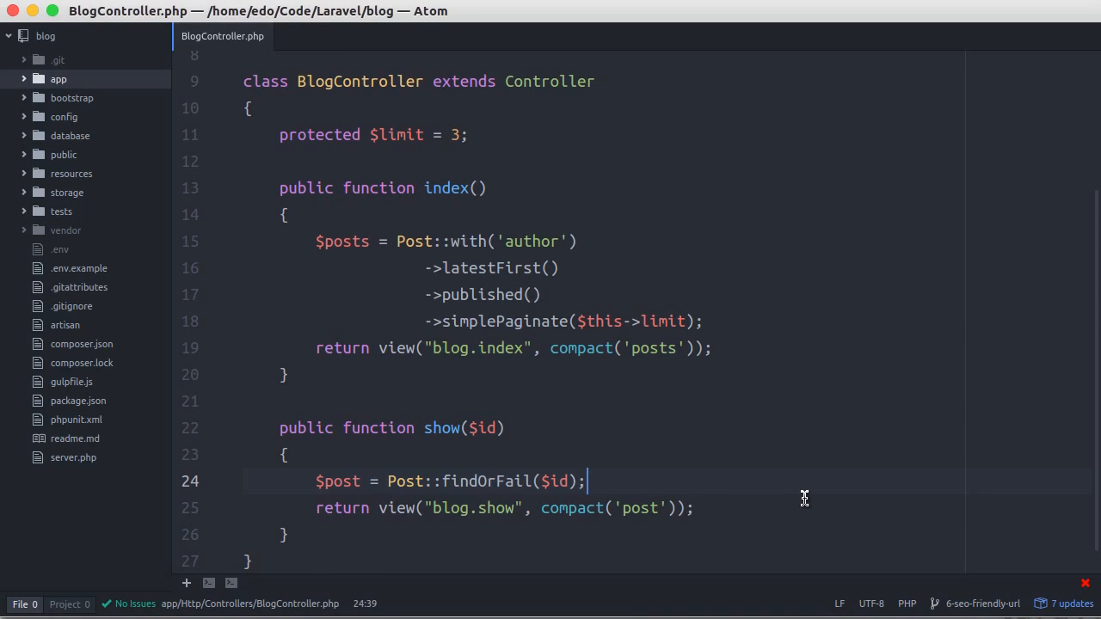
- Insert published()-> before findOrFail($id) in the show method
key("Left")
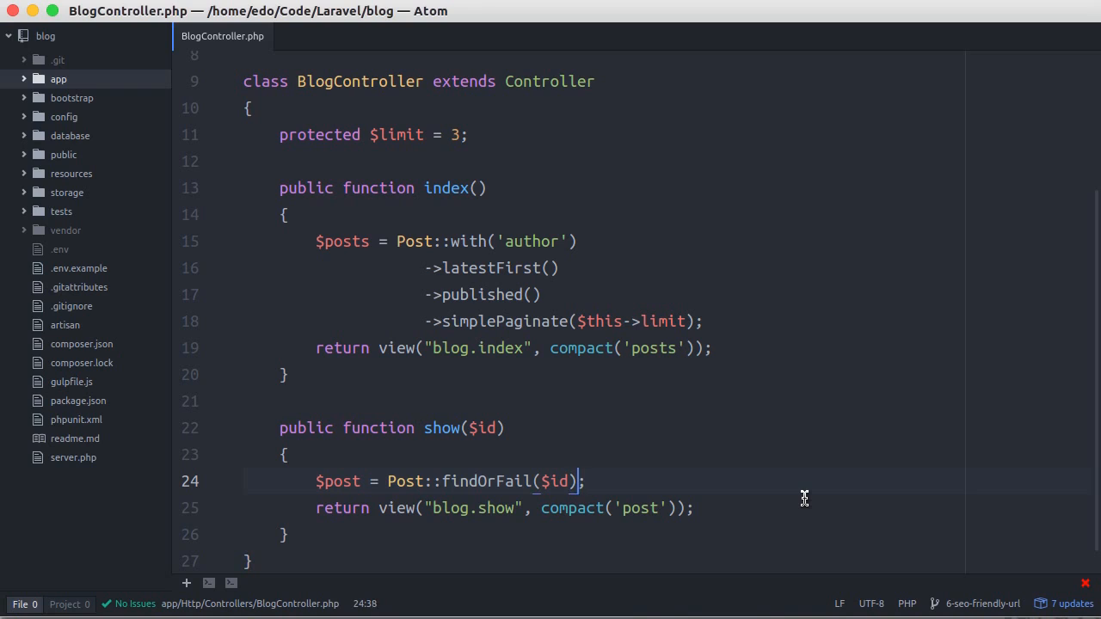
left_click(443, 481)
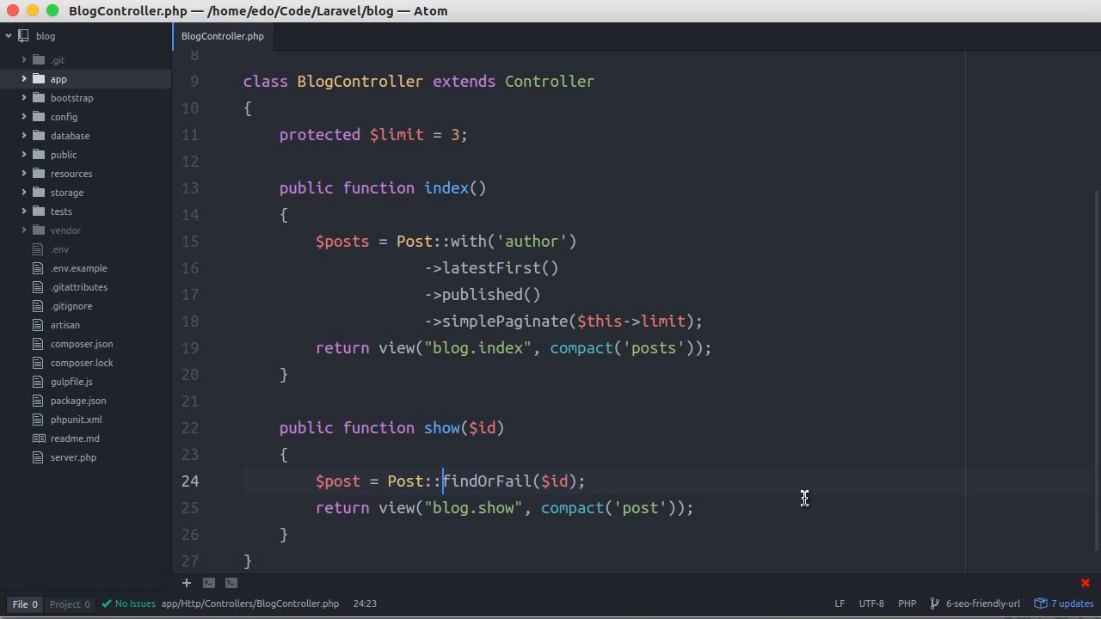
type("publi")
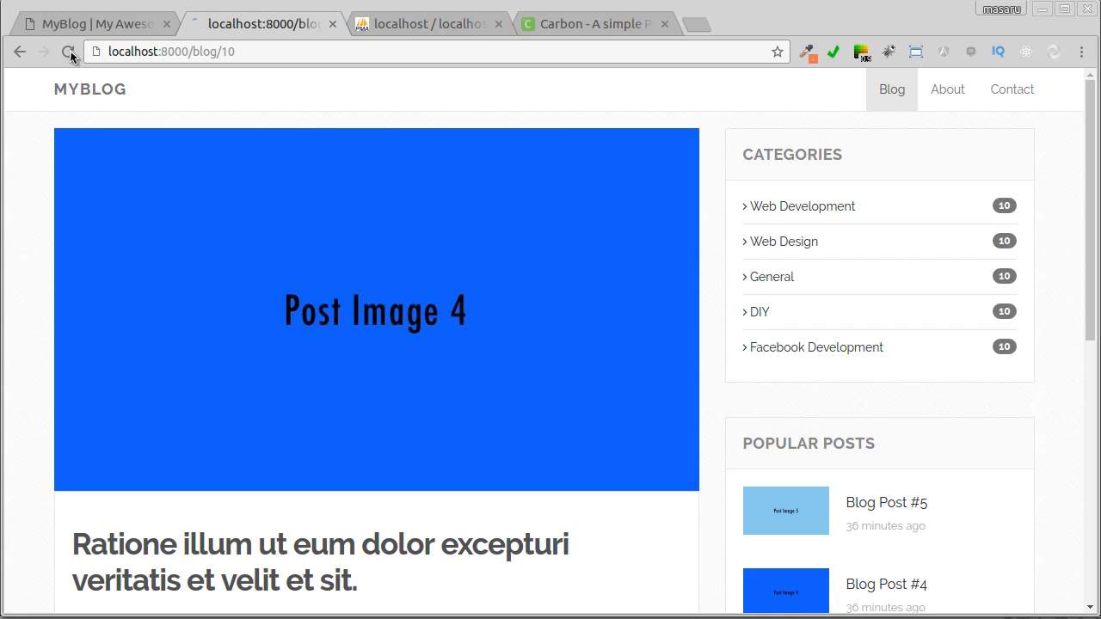
- Reload blog/10 to see the not-found error, then try a bla-bla-bla slug URL
left_click(68, 52)
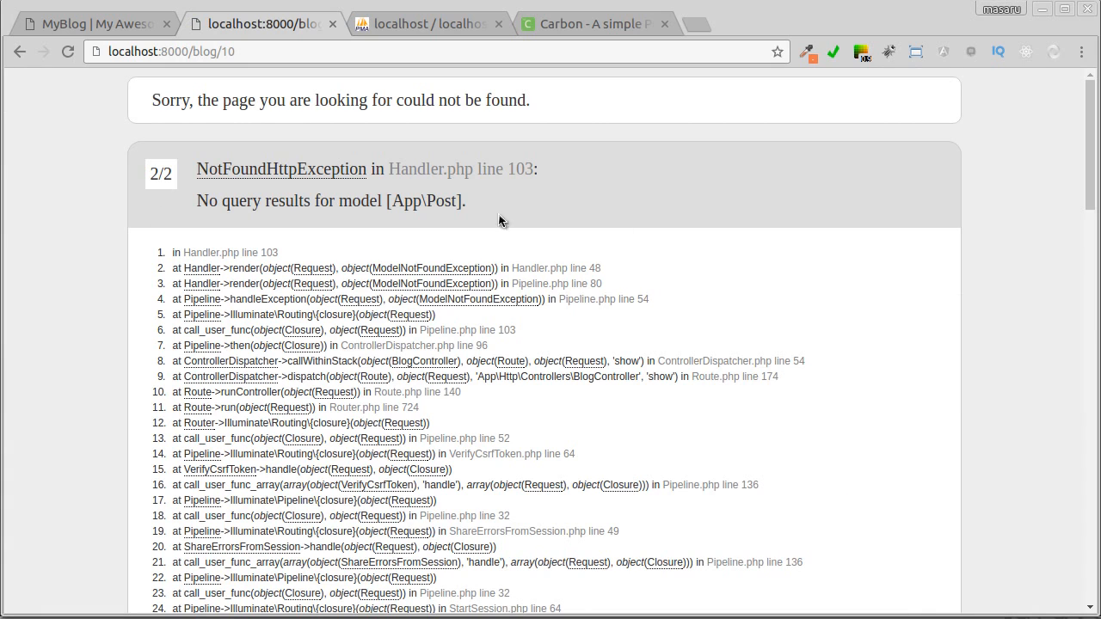
mouse_move(841, 259)
type("lorem-ipsum-b")
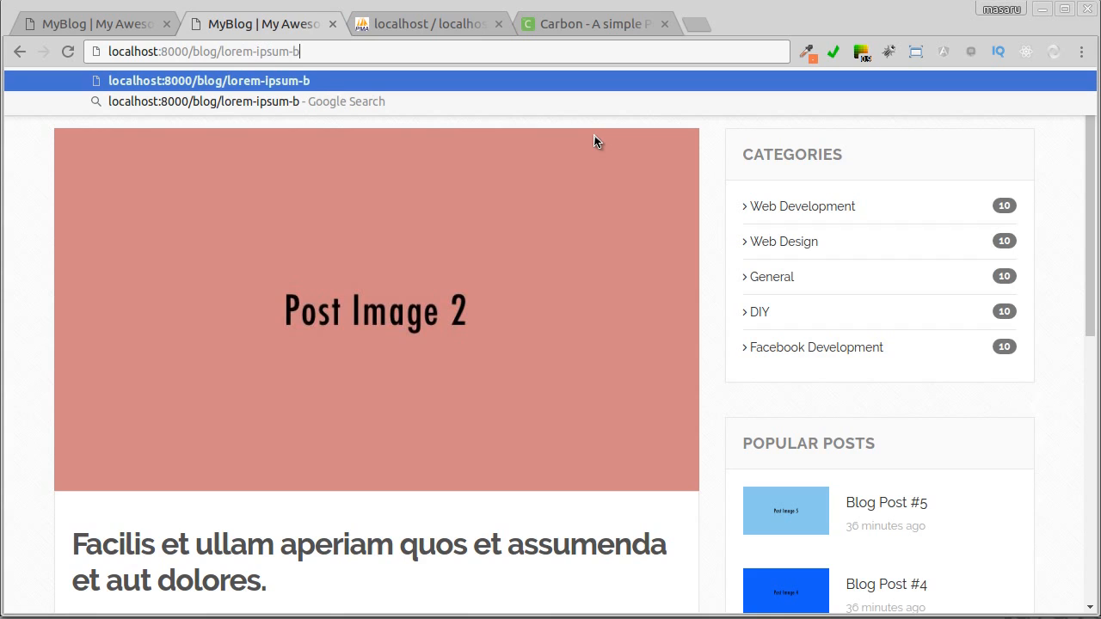
type("la-")
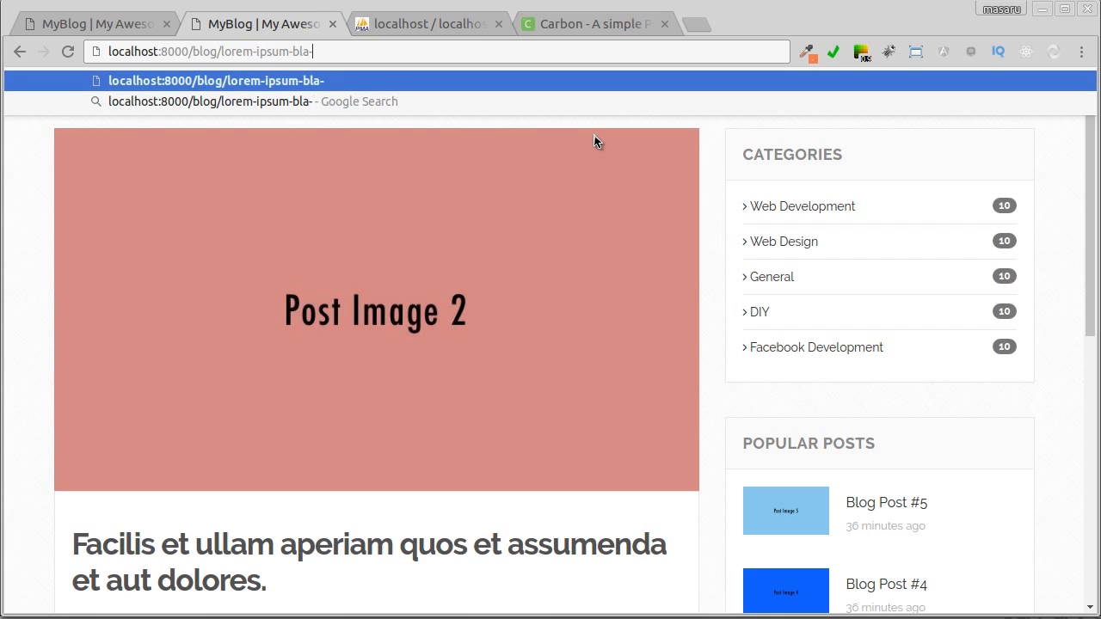
type("-bla-bla")
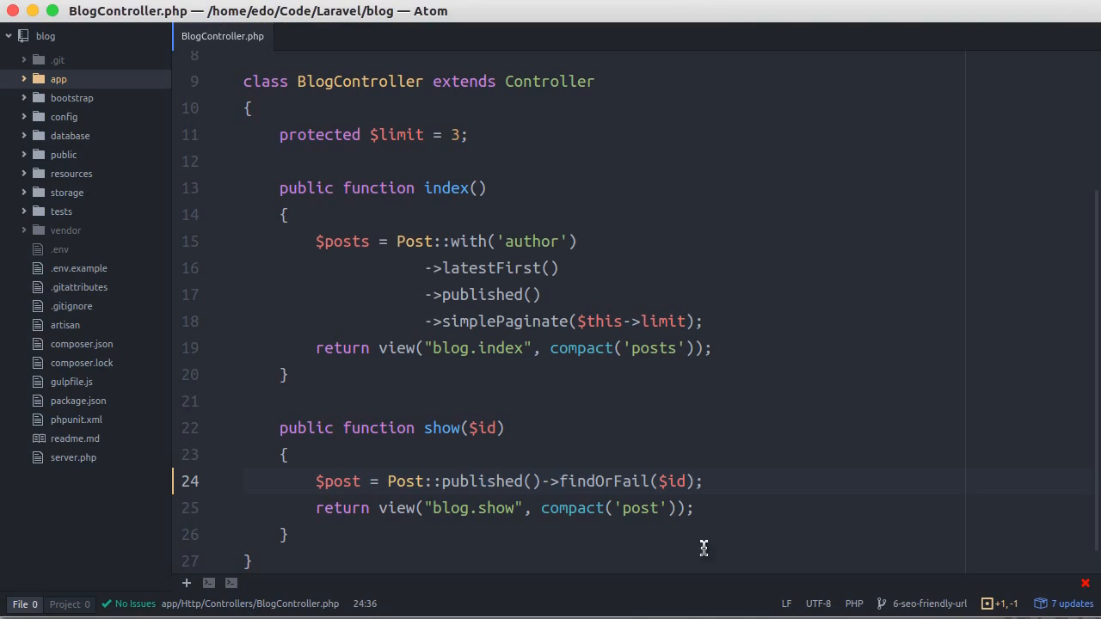
- Add a new line after parent::boot in RouteServiceProvider and check the /blog/{post} route
left_click(287, 454)
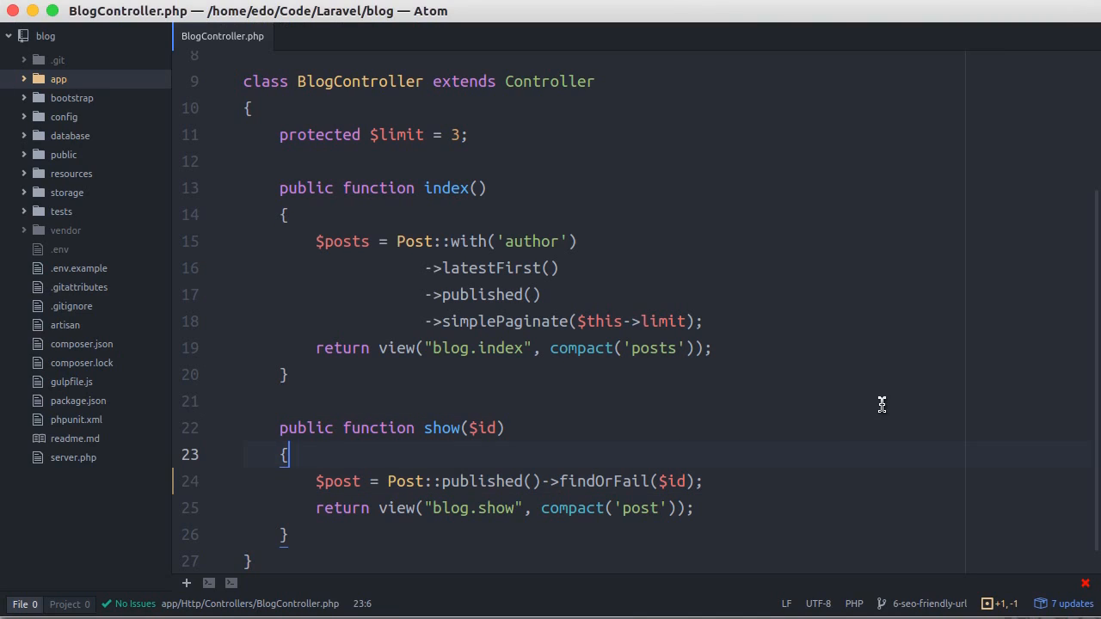
mouse_move(53, 91)
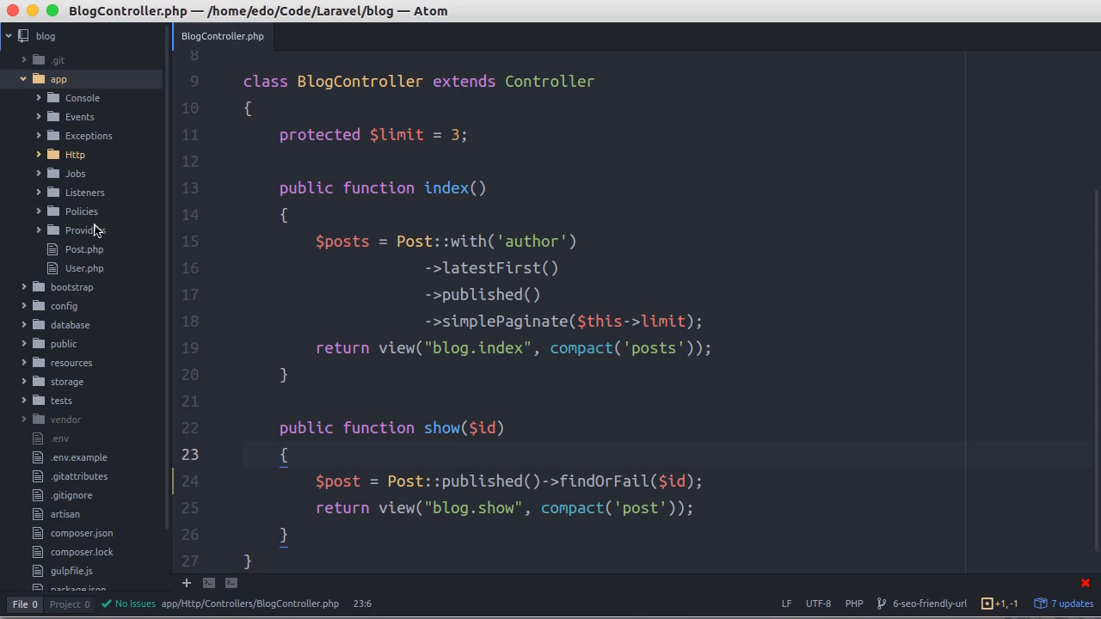
left_click(84, 229)
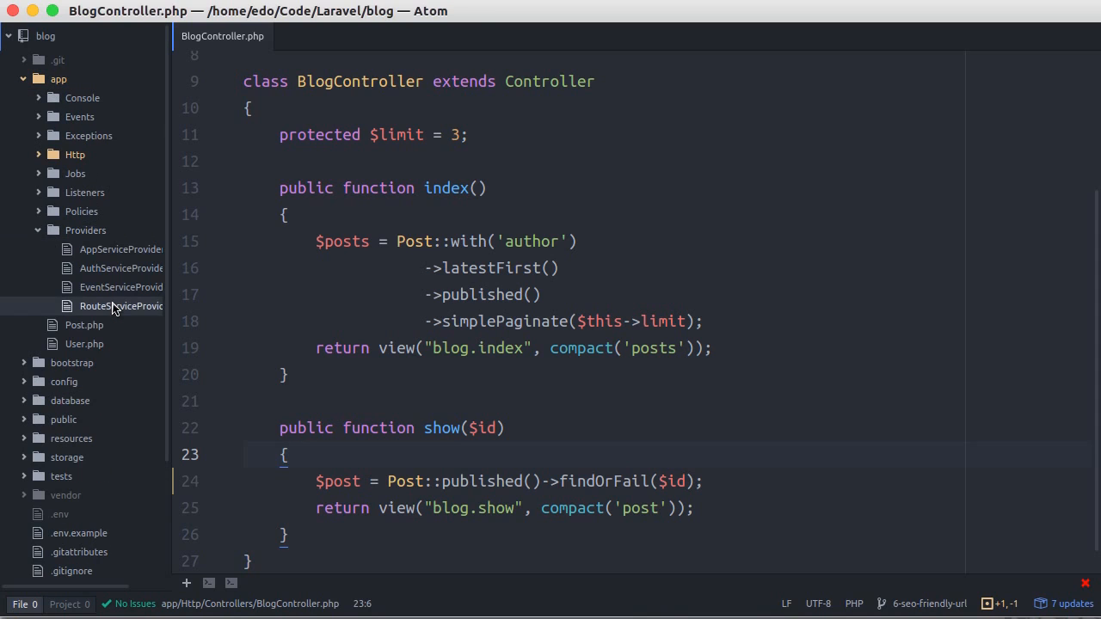
left_click(120, 306)
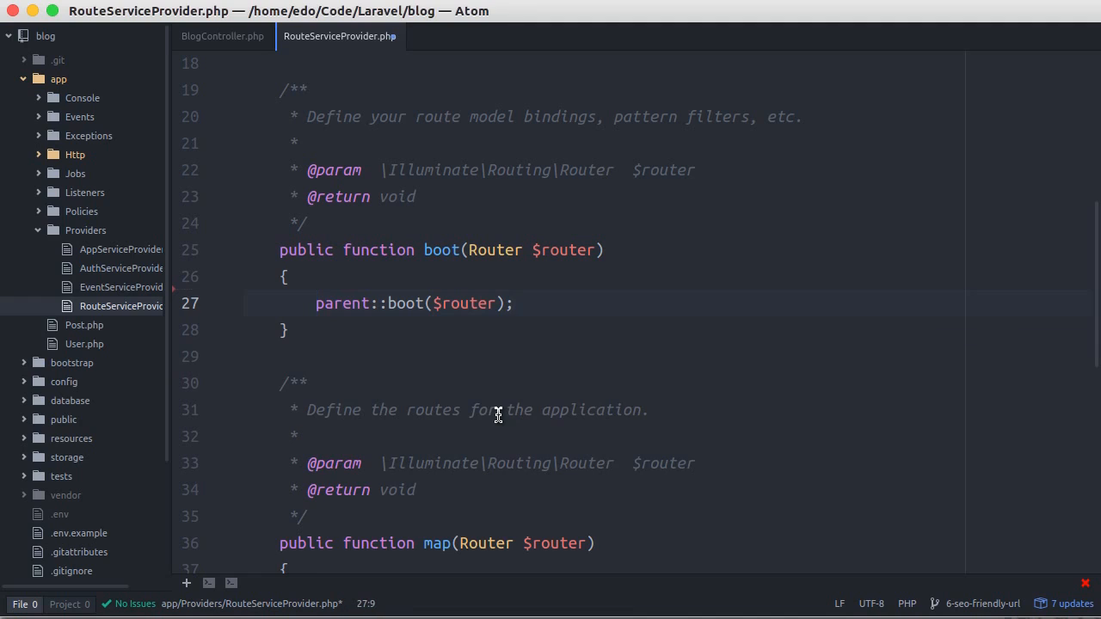
key("enter")
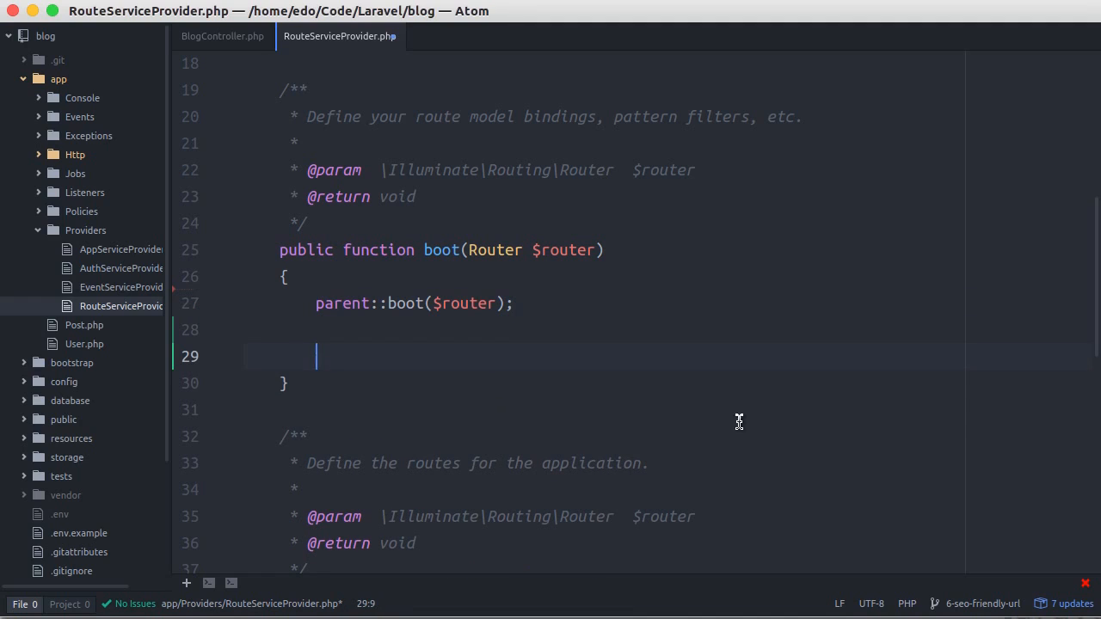
type("$route")
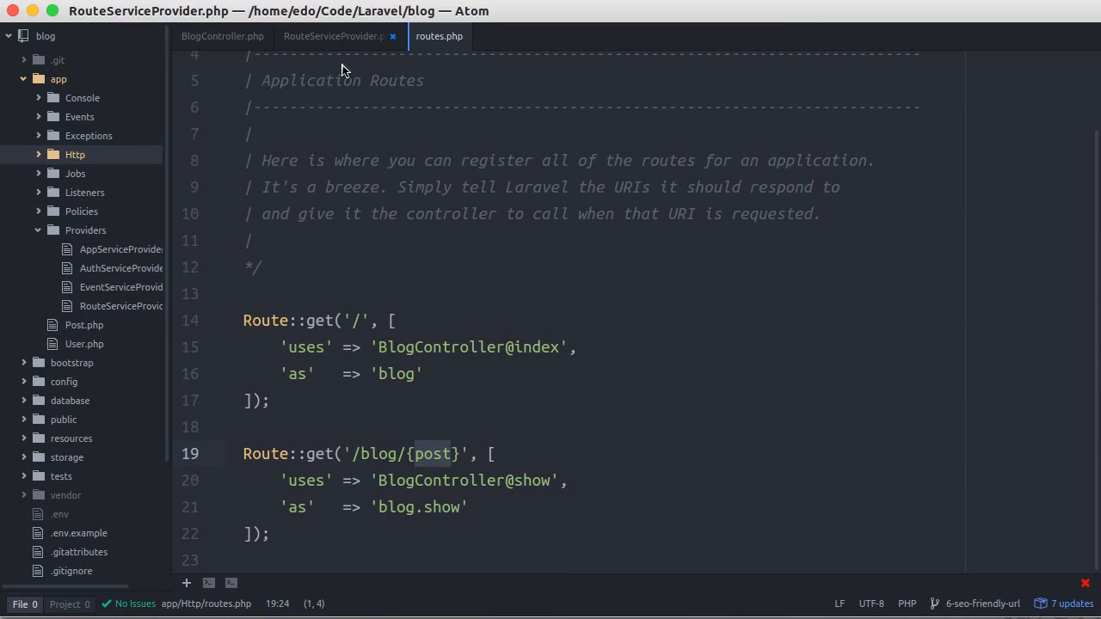
- In boot(), bind 'post' to a function($slug) closure with a return statement
left_click(334, 36)
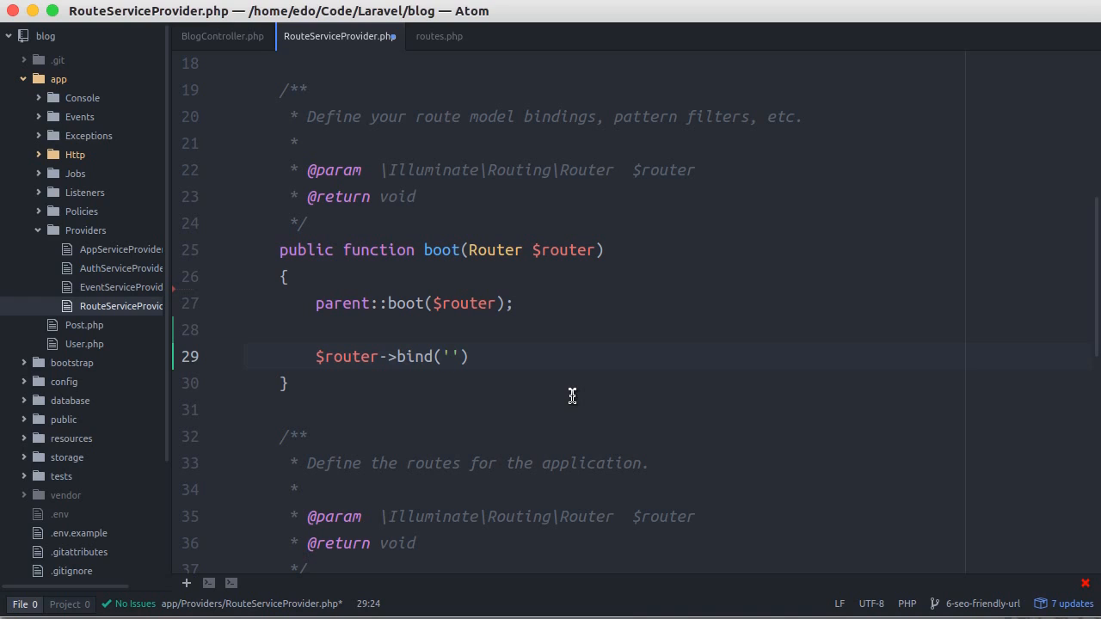
type("post',")
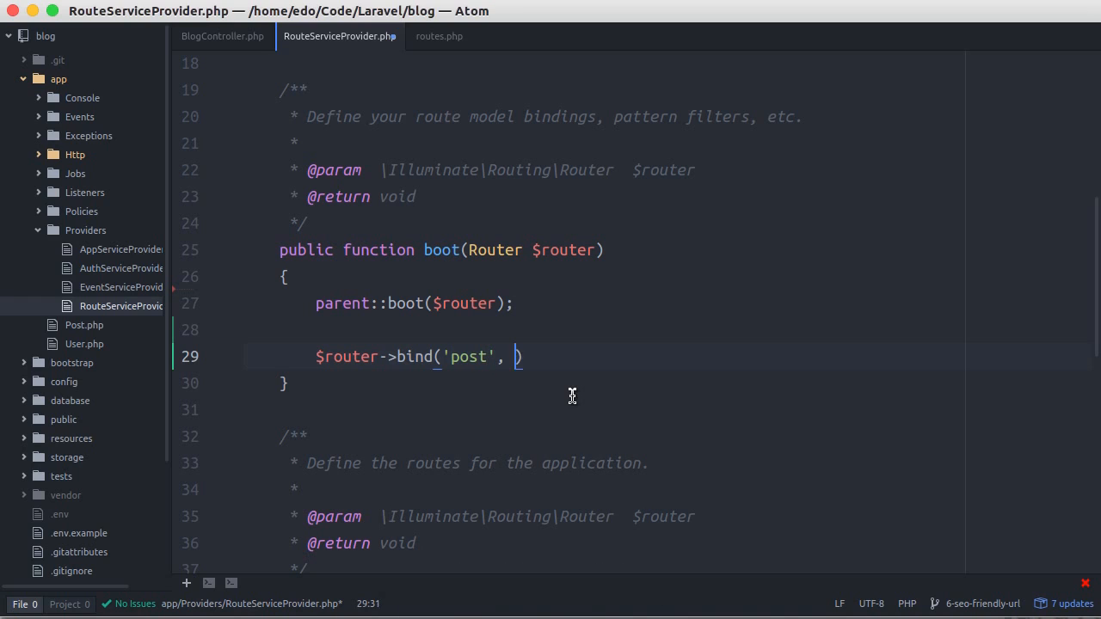
type("function()")
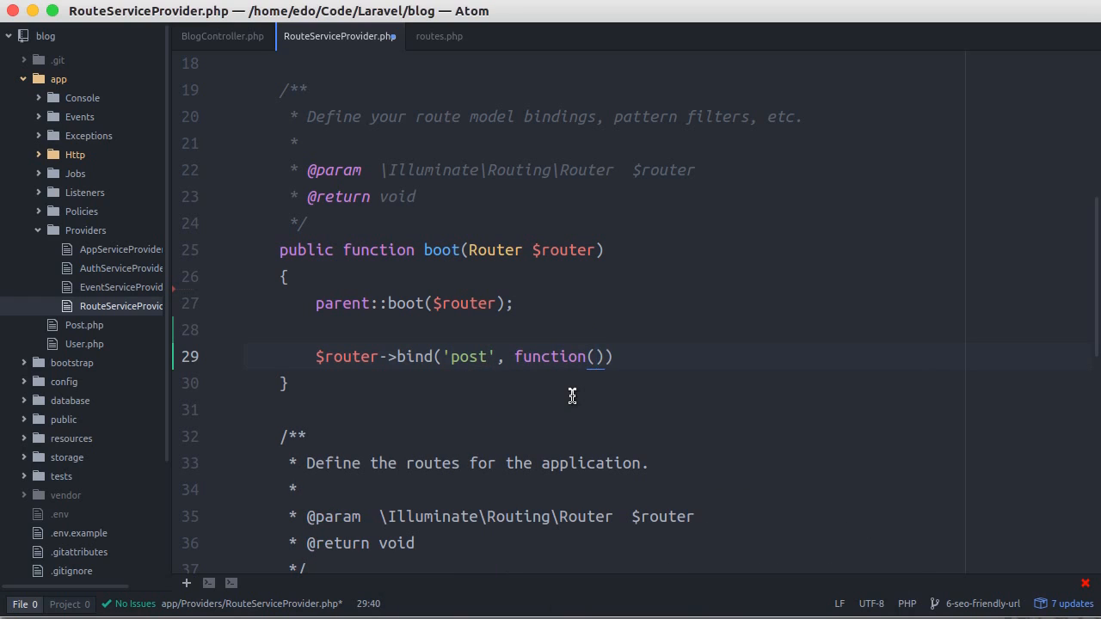
type("$slug) \"")
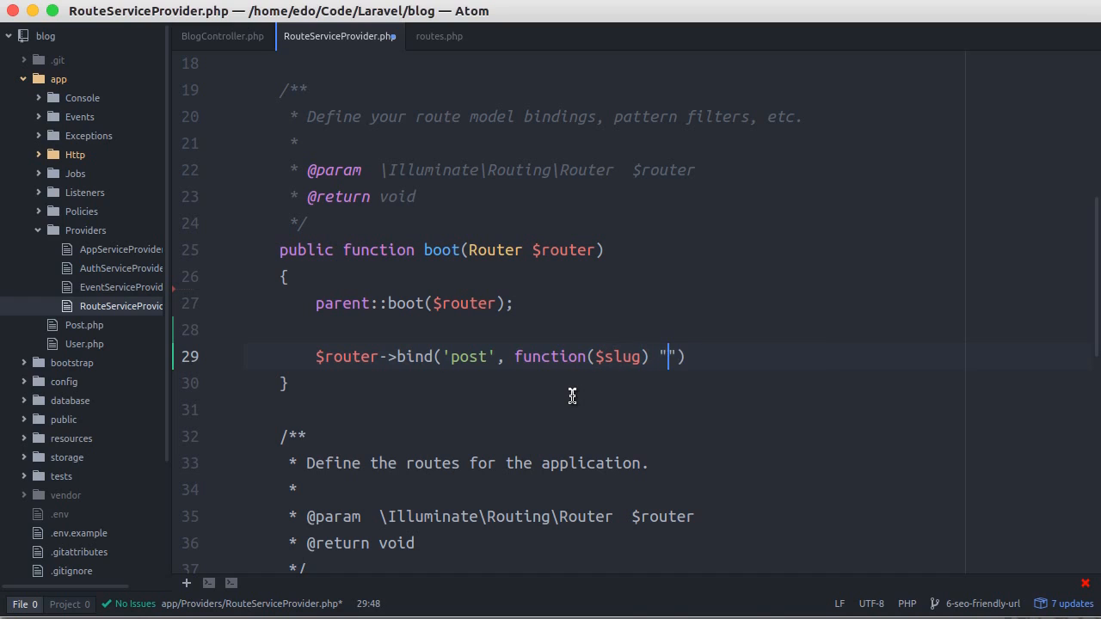
type("{}")
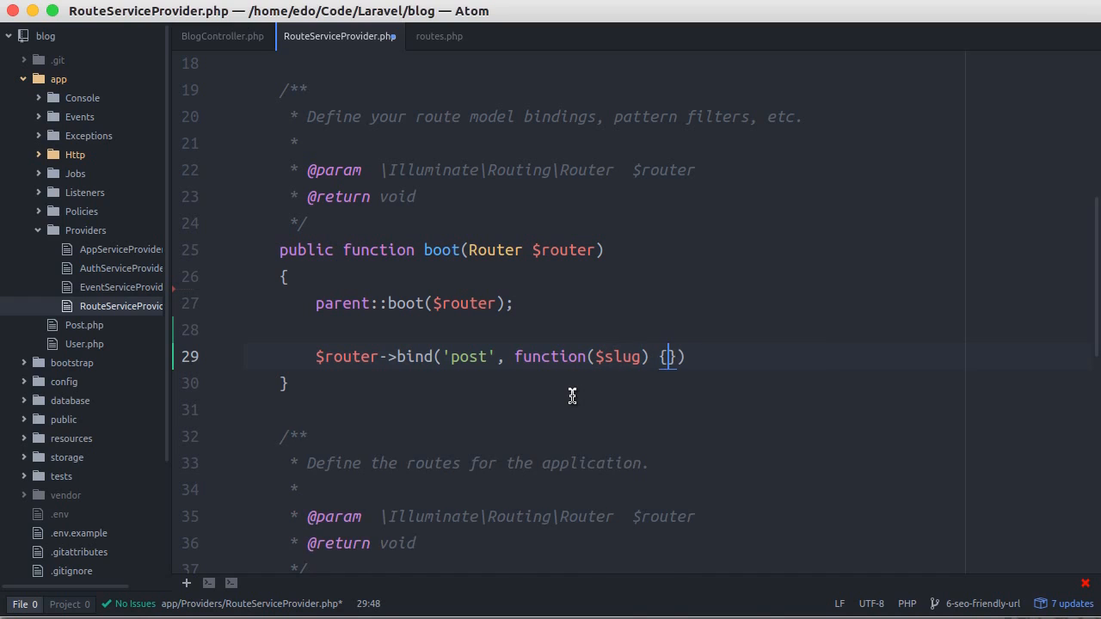
key("enter")
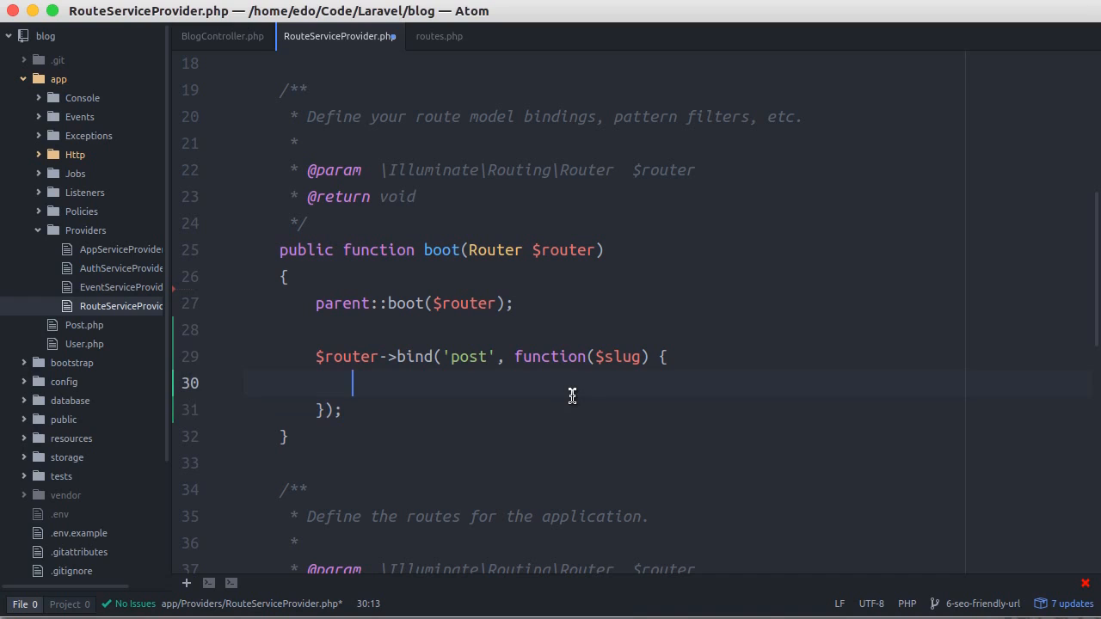
type("retur")
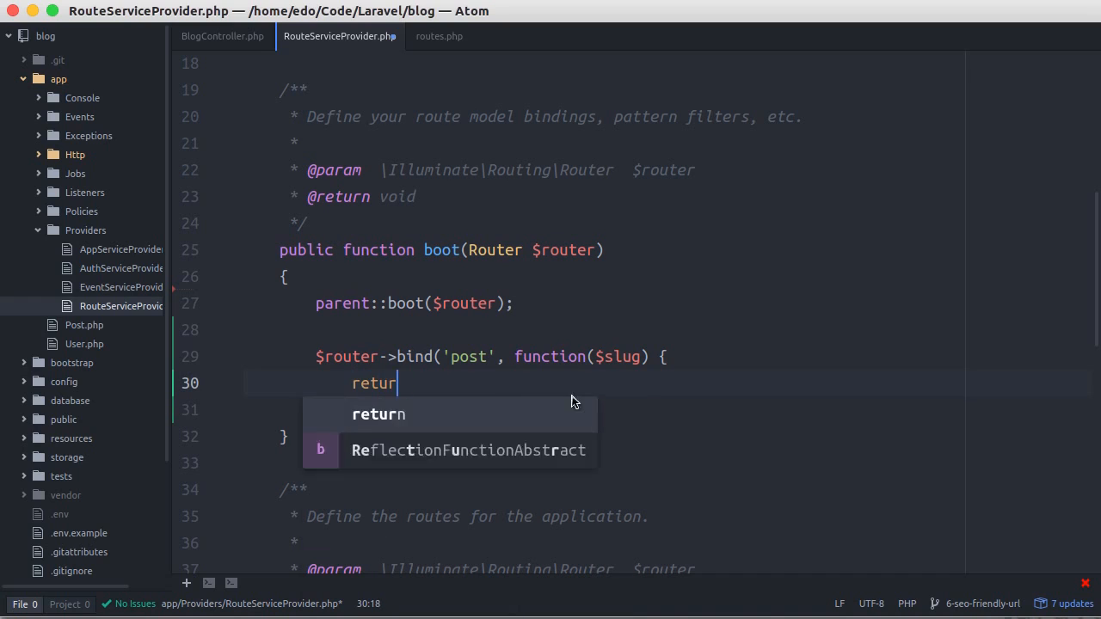
- Move the published slug query from BlogController into the closure, ending with ->first()
left_click(222, 36)
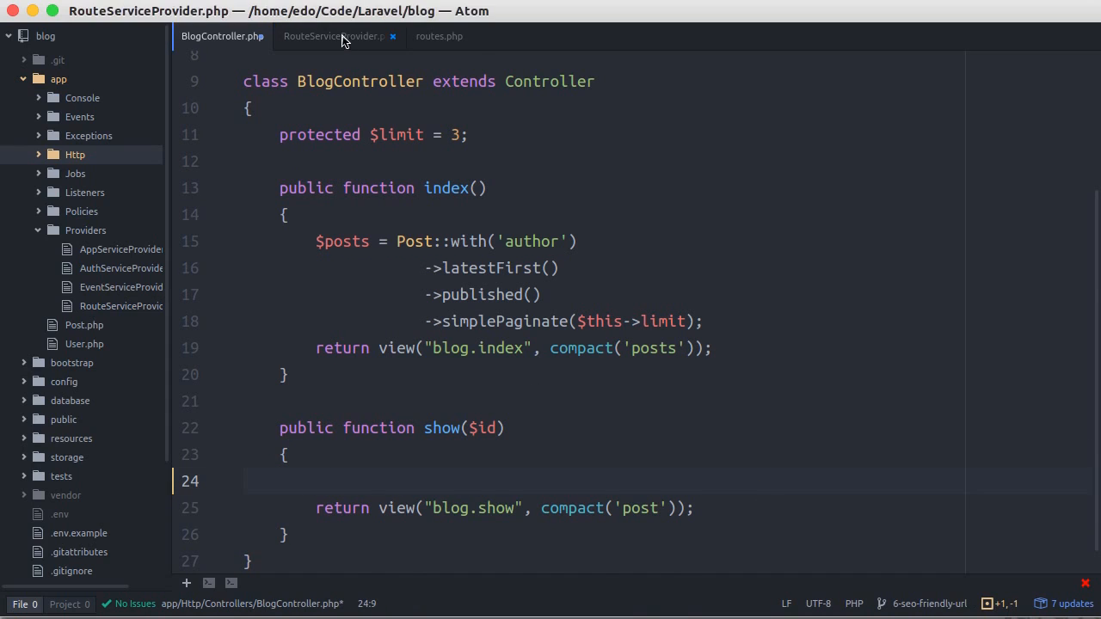
left_click(333, 36)
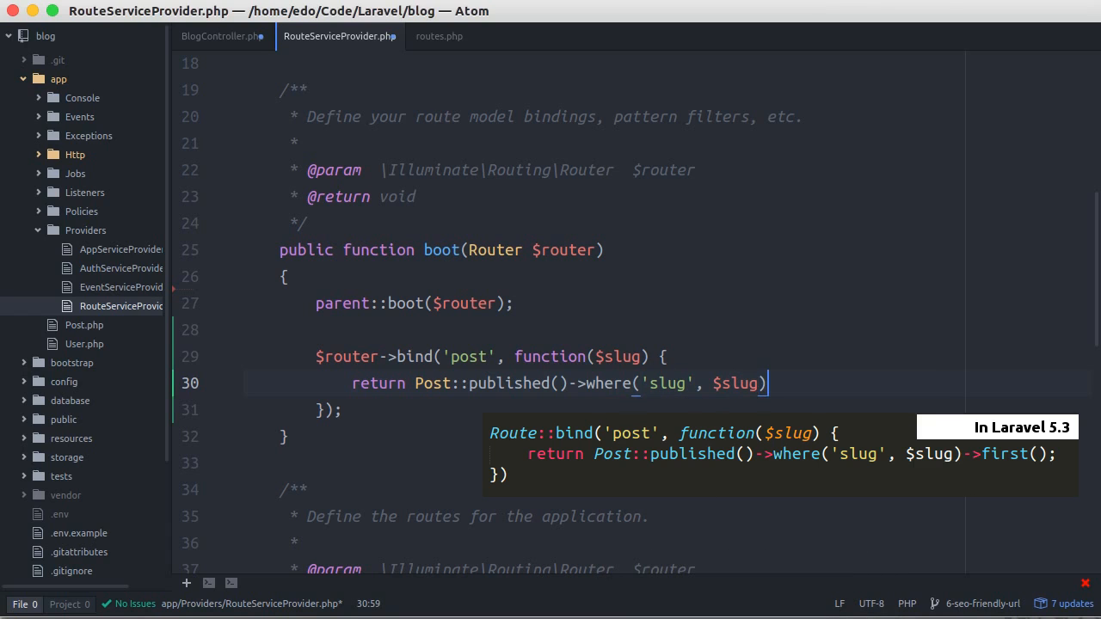
type("->fi")
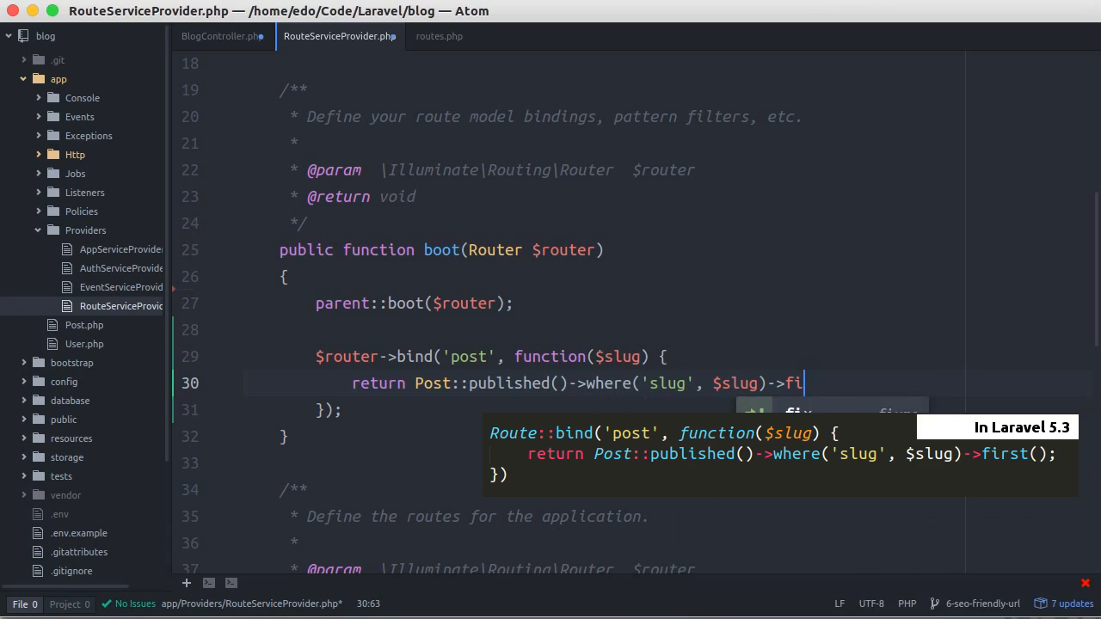
type("rst();")
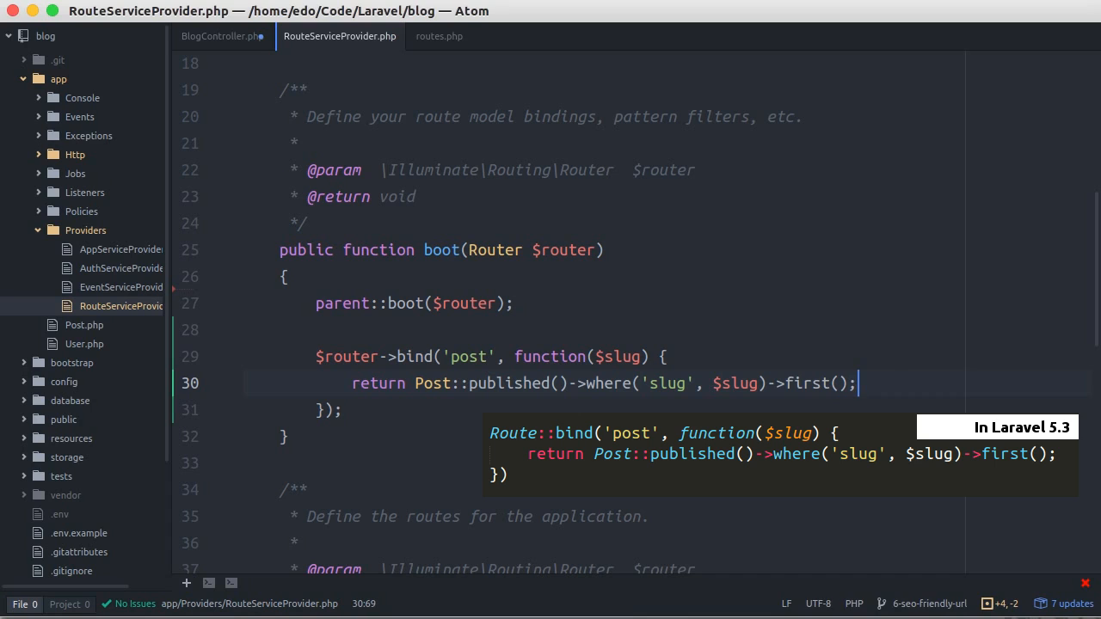
mouse_move(222, 36)
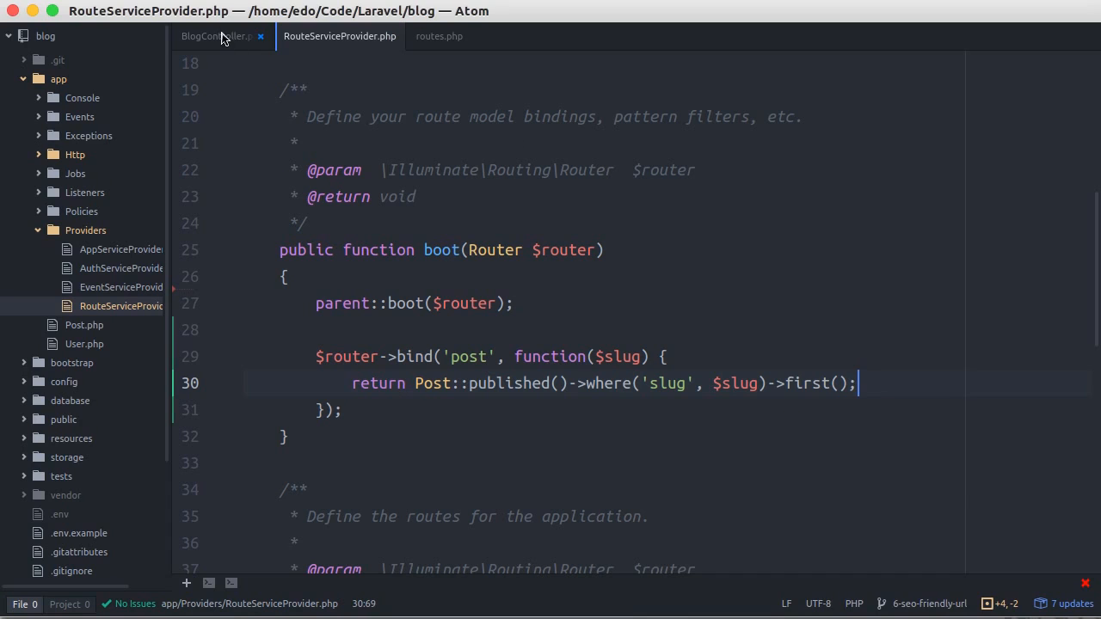
- Make BlogController's show take Post $post and save the file
left_click(215, 36)
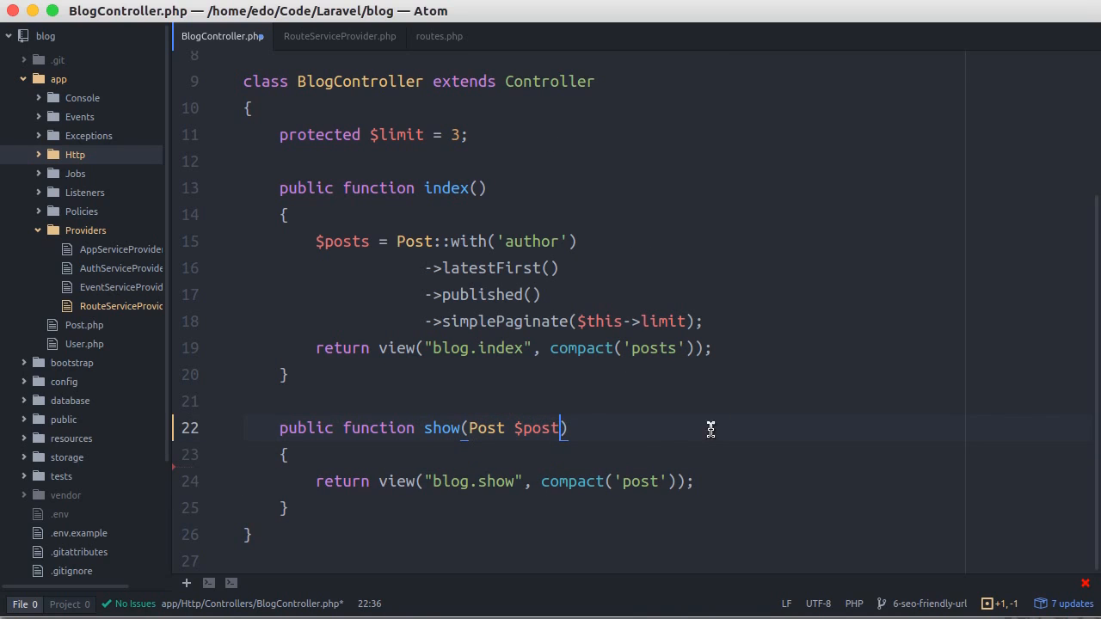
key("alt+tab")
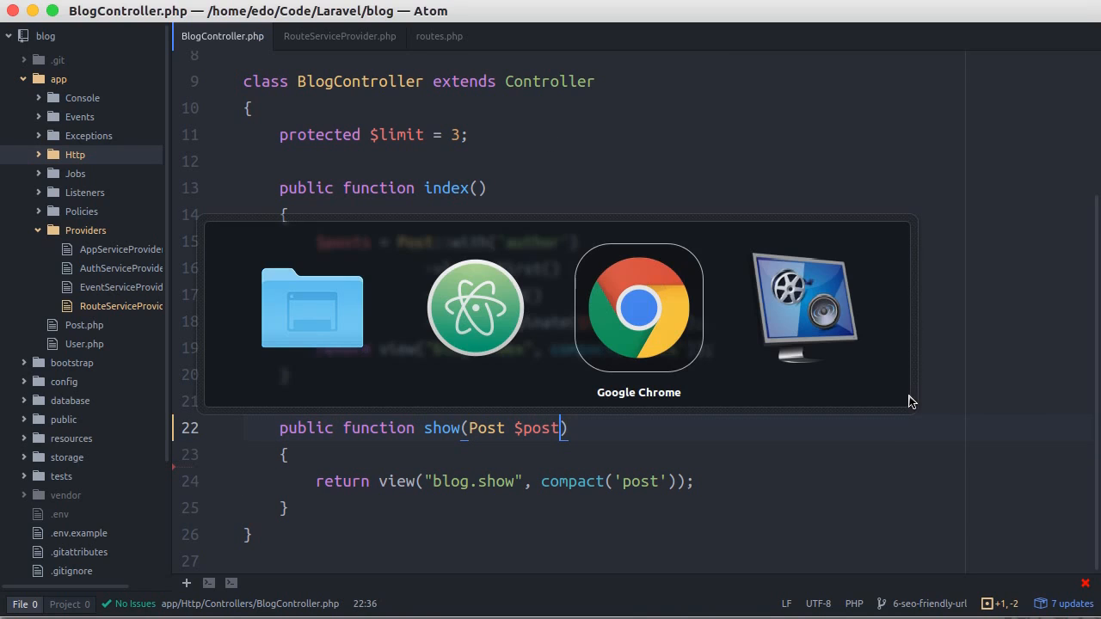
- Open post 4's edit form in phpMyAdmin to view its slug
left_click(639, 308)
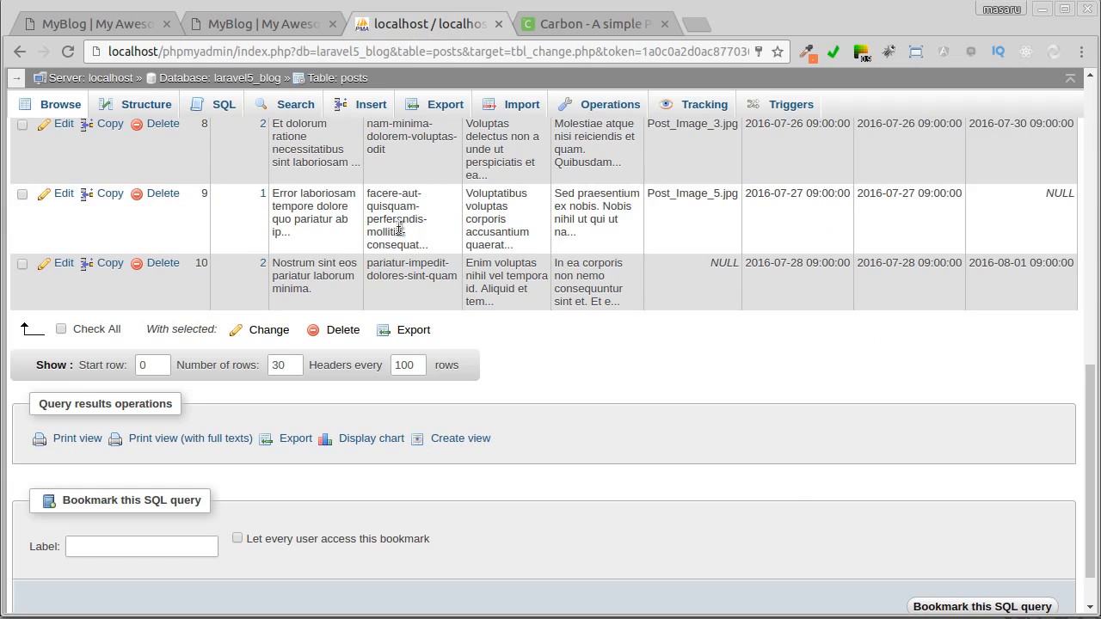
scroll("up", 3)
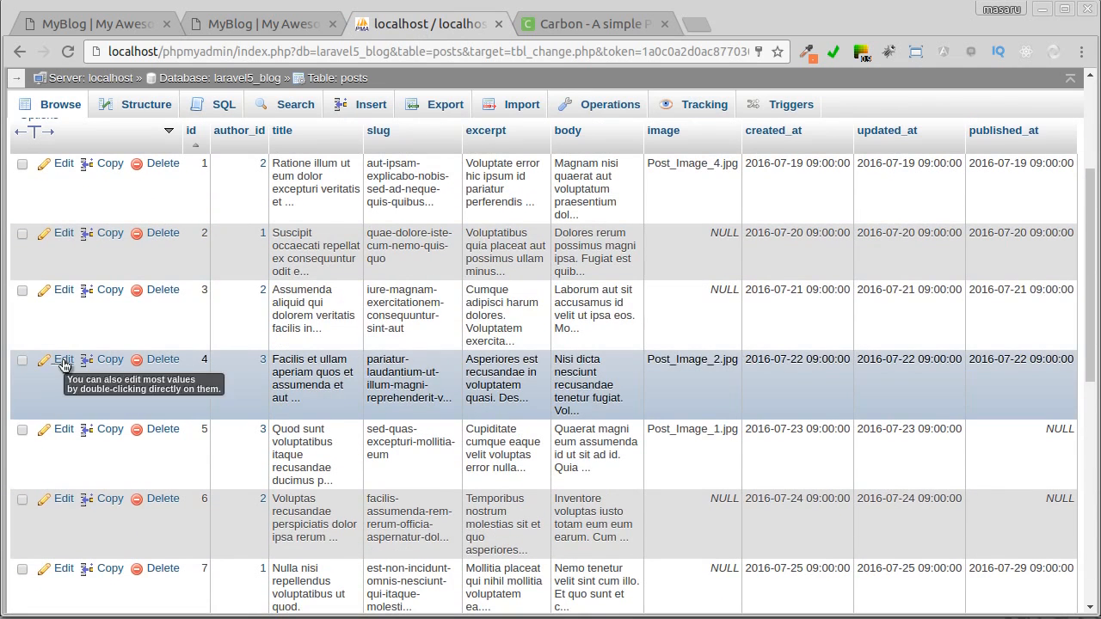
left_click(63, 360)
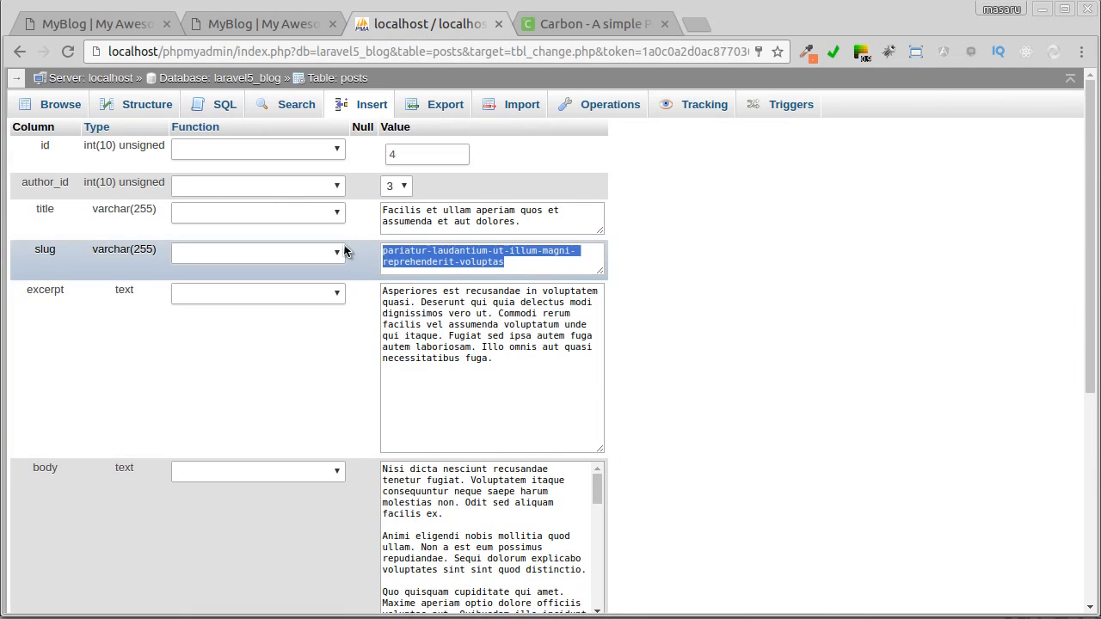
left_click(262, 24)
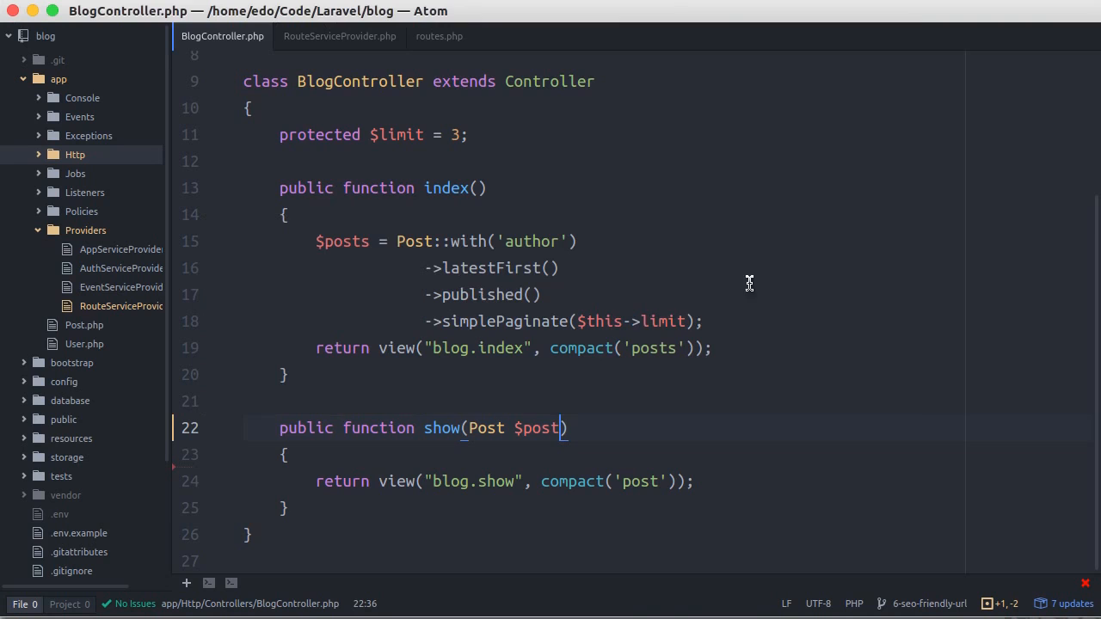
- Add use App\Post; to the top of RouteServiceProvider
left_click(339, 36)
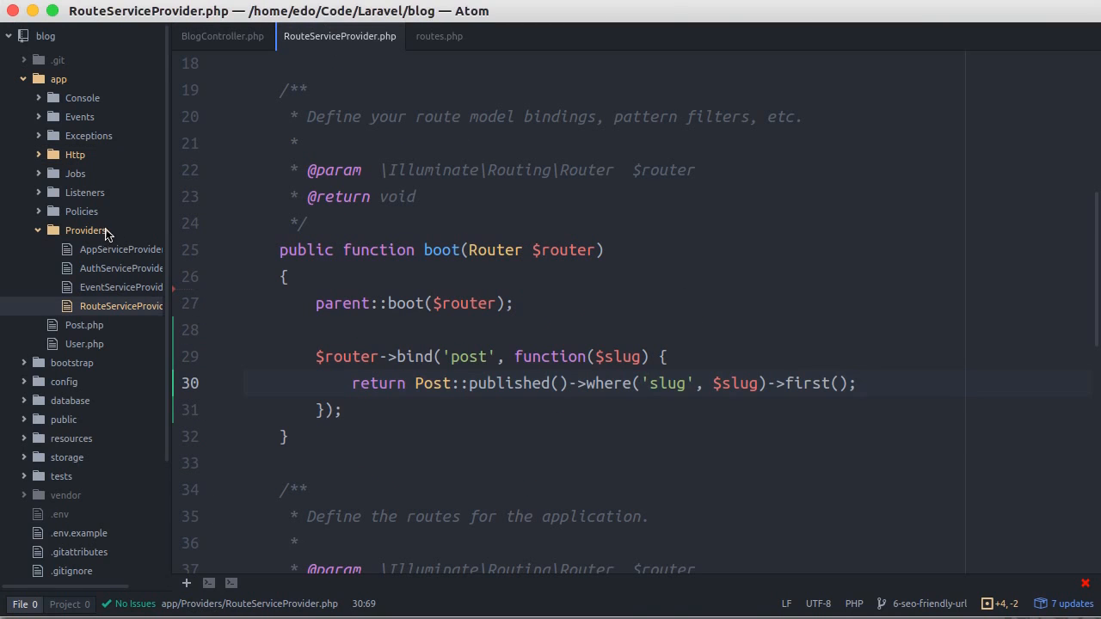
scroll("up", 3)
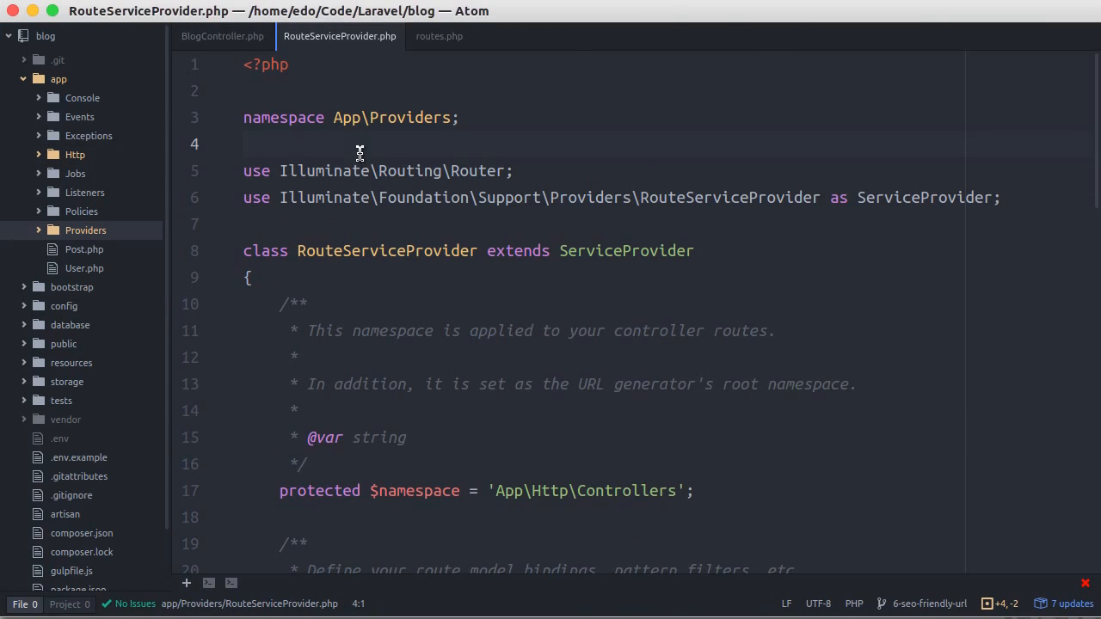
type("use App\\Post;")
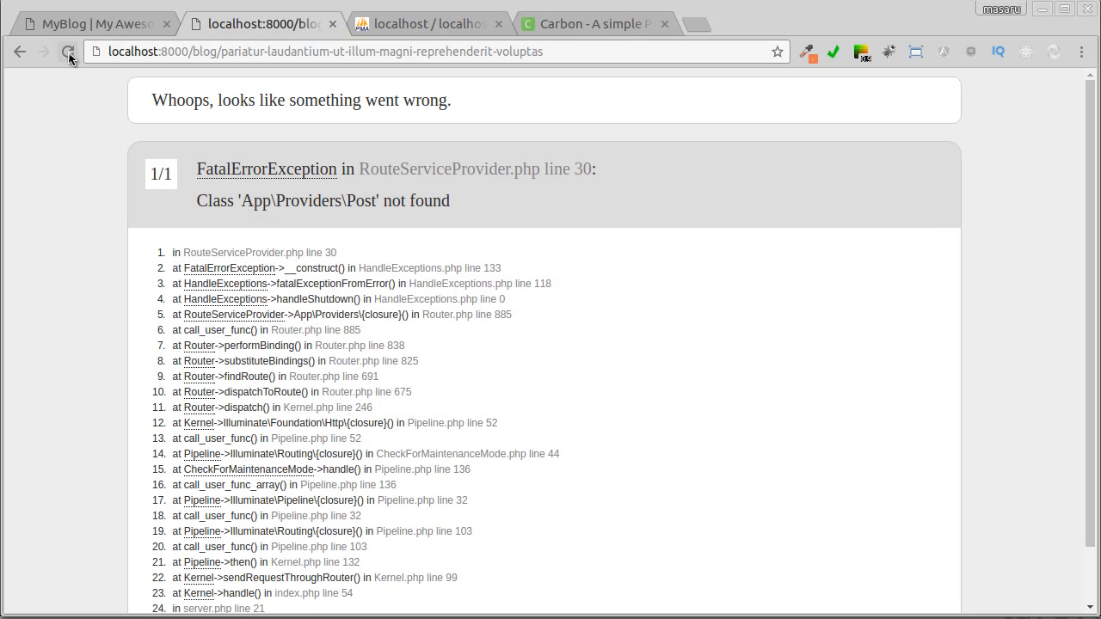
- Reload the post at its slug URL, then load a mistyped slug to confirm not-found
left_click(68, 51)
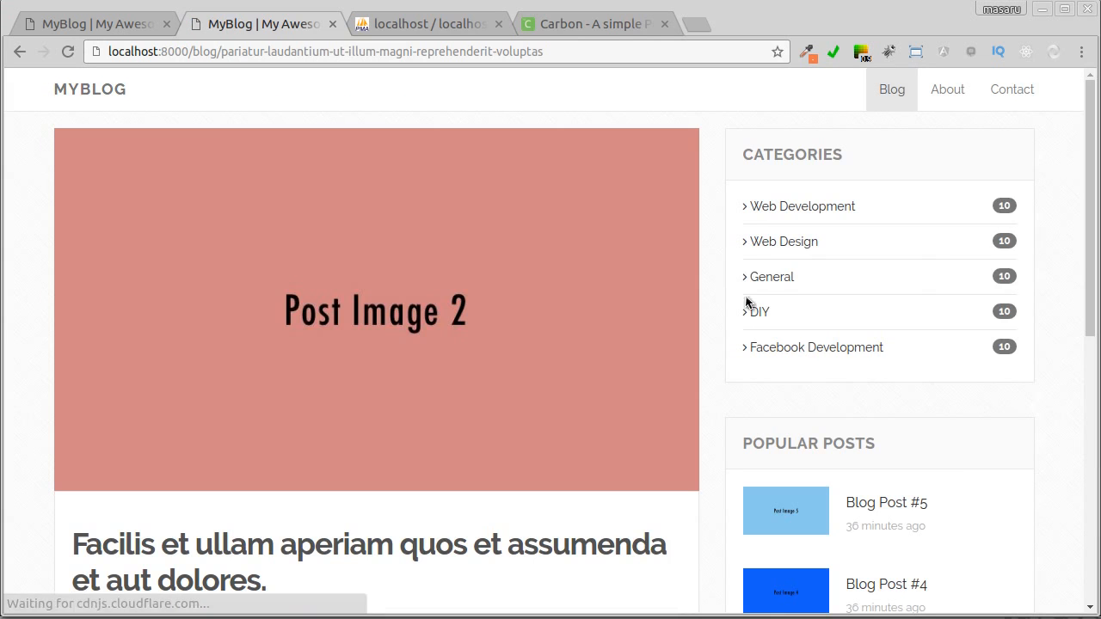
scroll("down", 3)
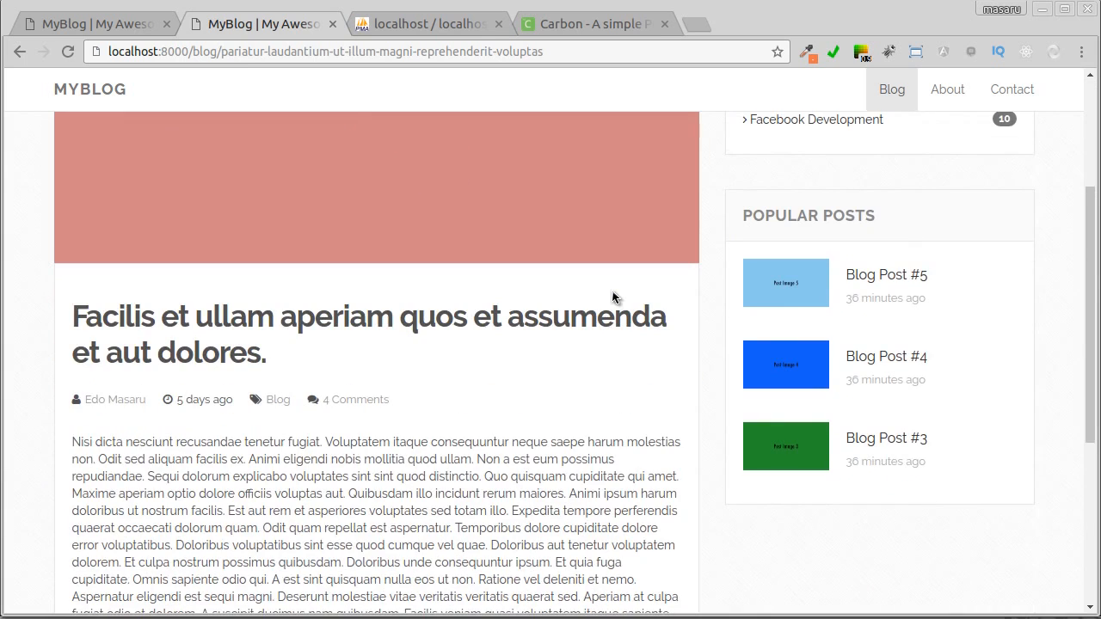
scroll("up", 3)
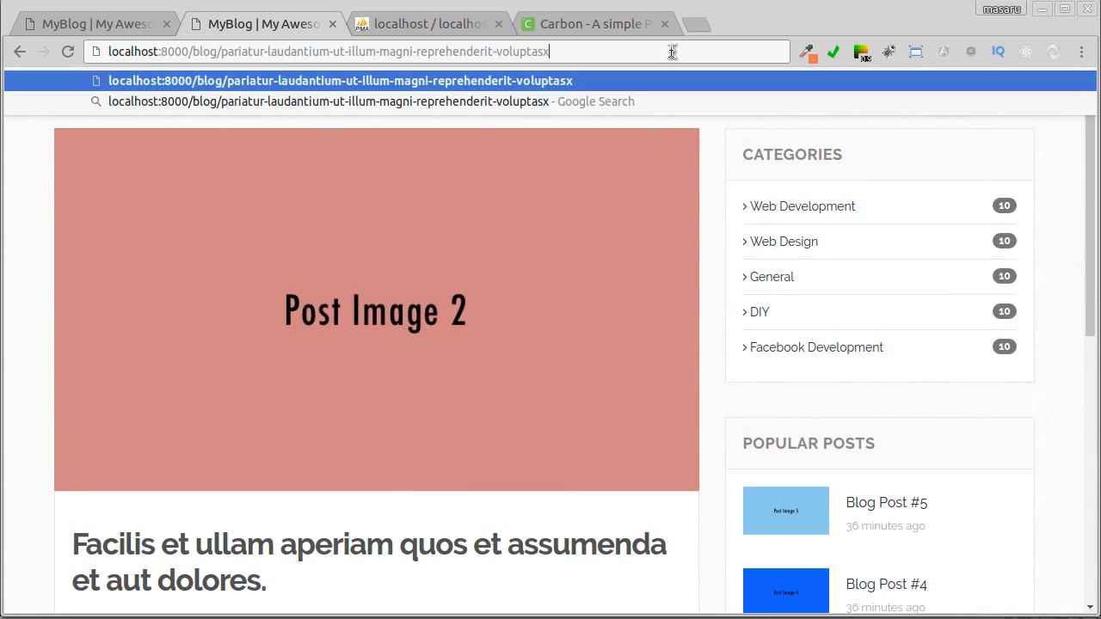
key("Return")
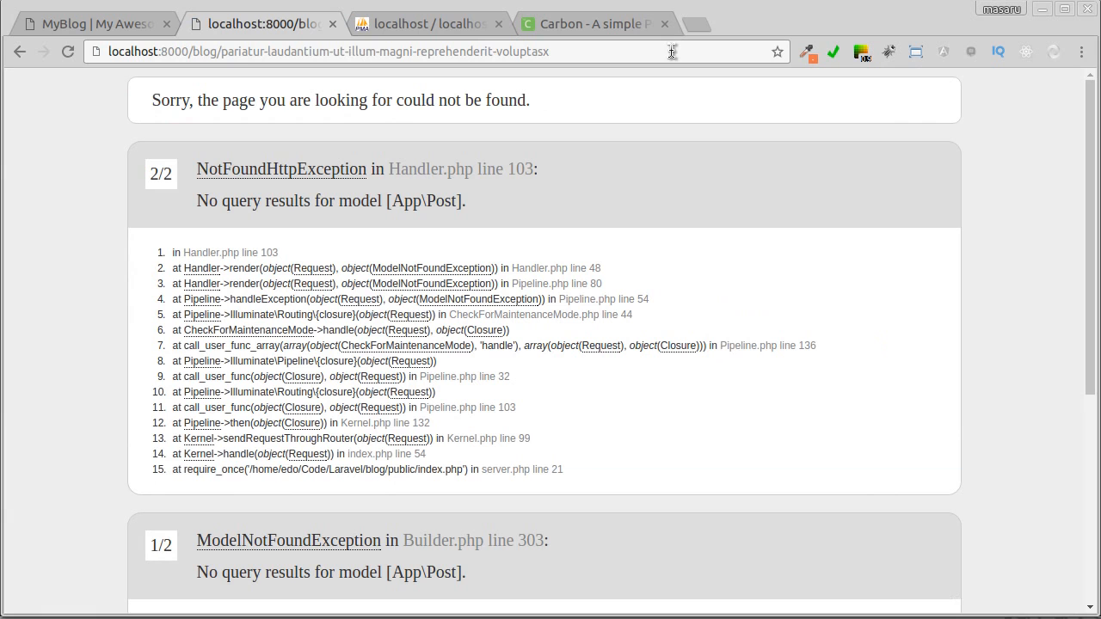
scroll("down", 3)
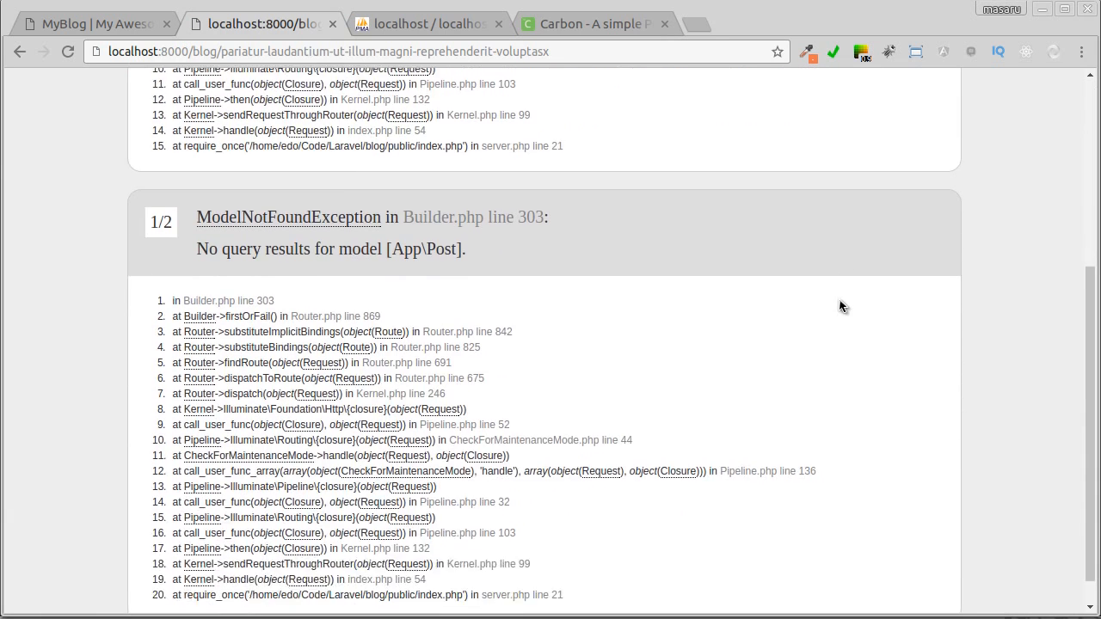
scroll("up", 3)
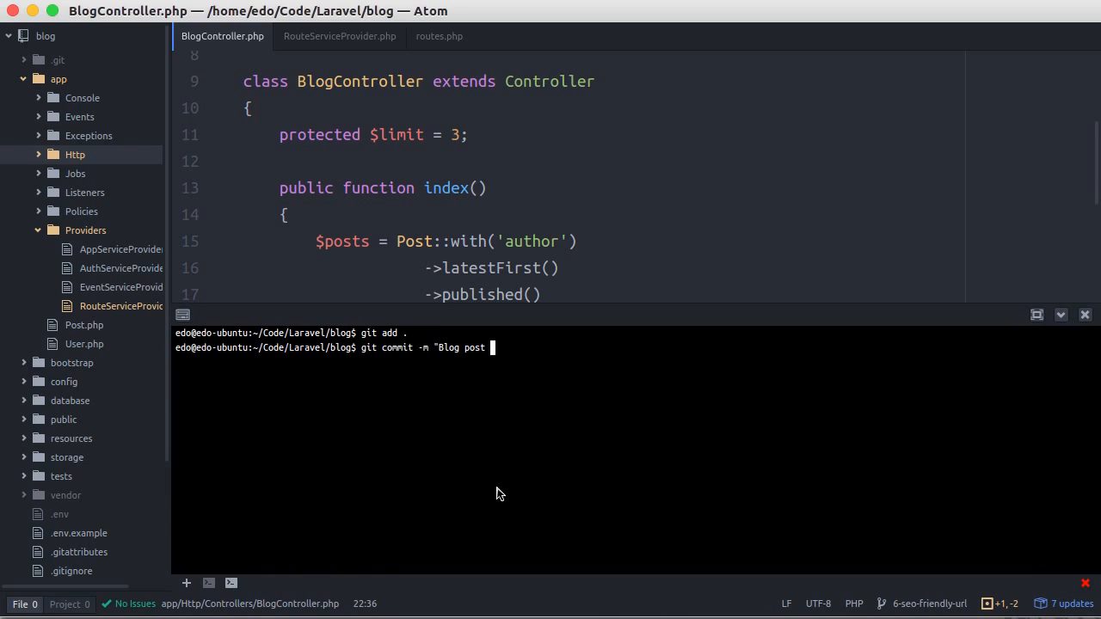
- Commit the changes with message "Blog post with seo friendly url" and hide the terminal
type("with seo friendly url")
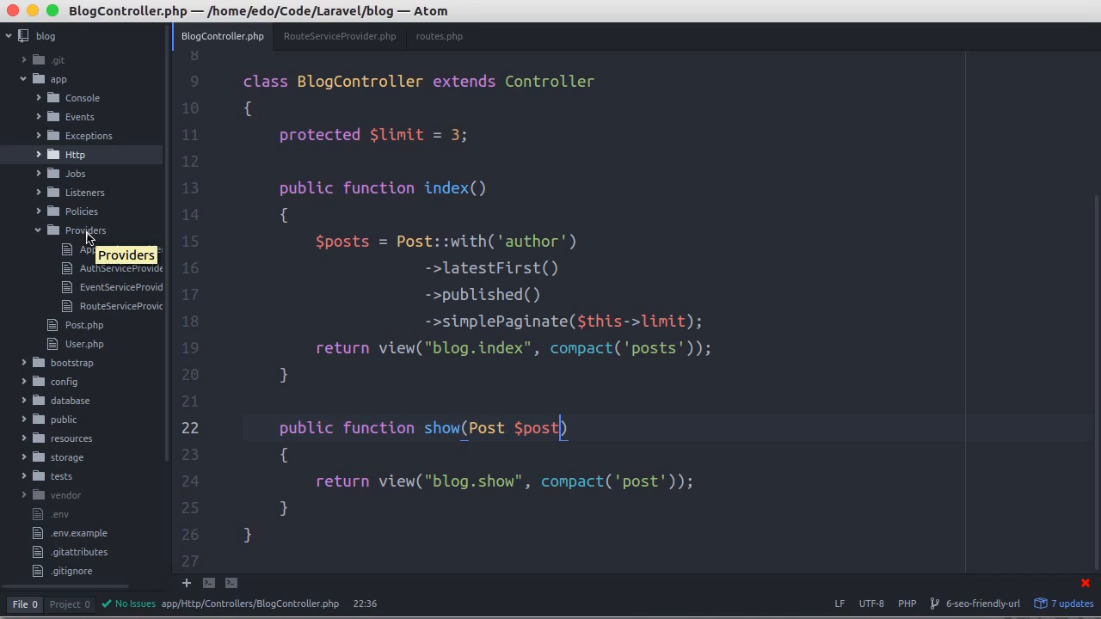
- Open resources/views/blog/index.blade.php and change the blog.show link arguments from $post->id to $post->slug
left_click(71, 438)
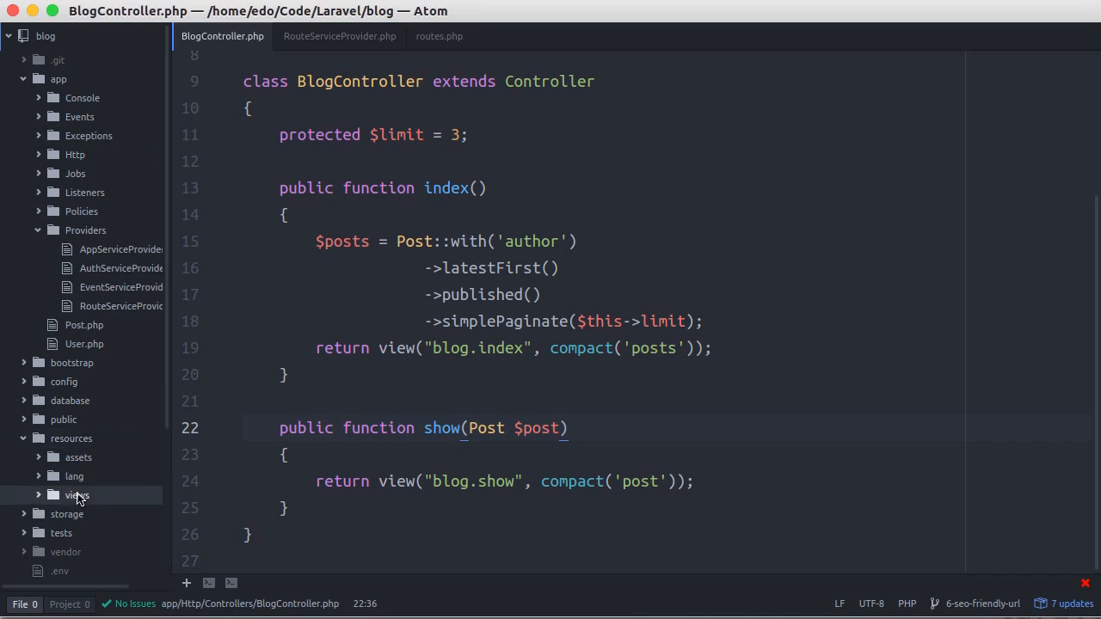
left_click(77, 495)
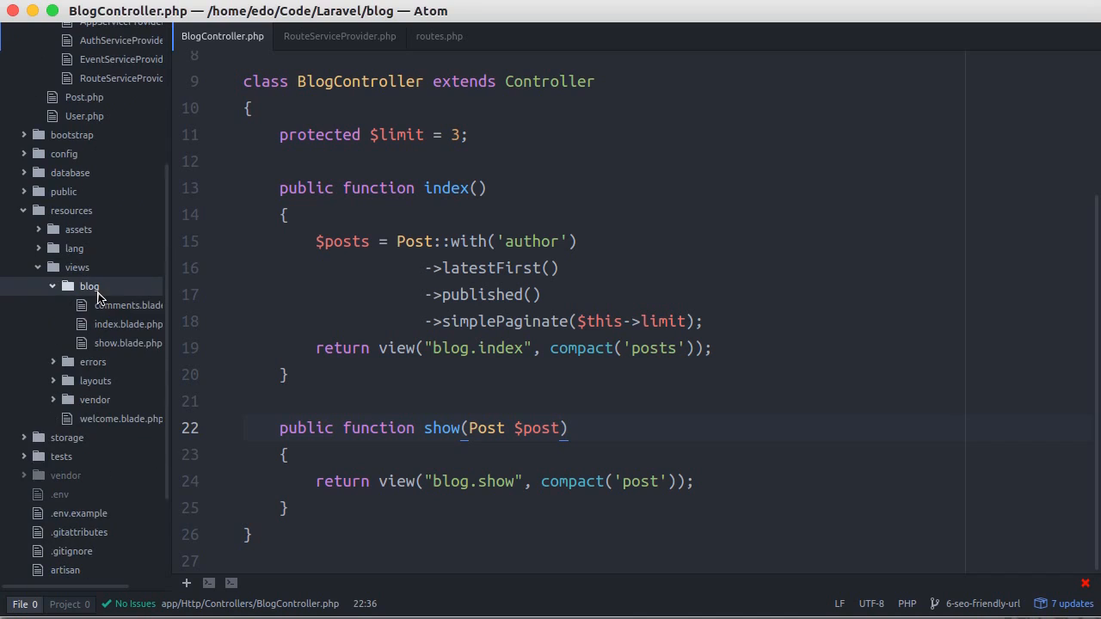
left_click(129, 325)
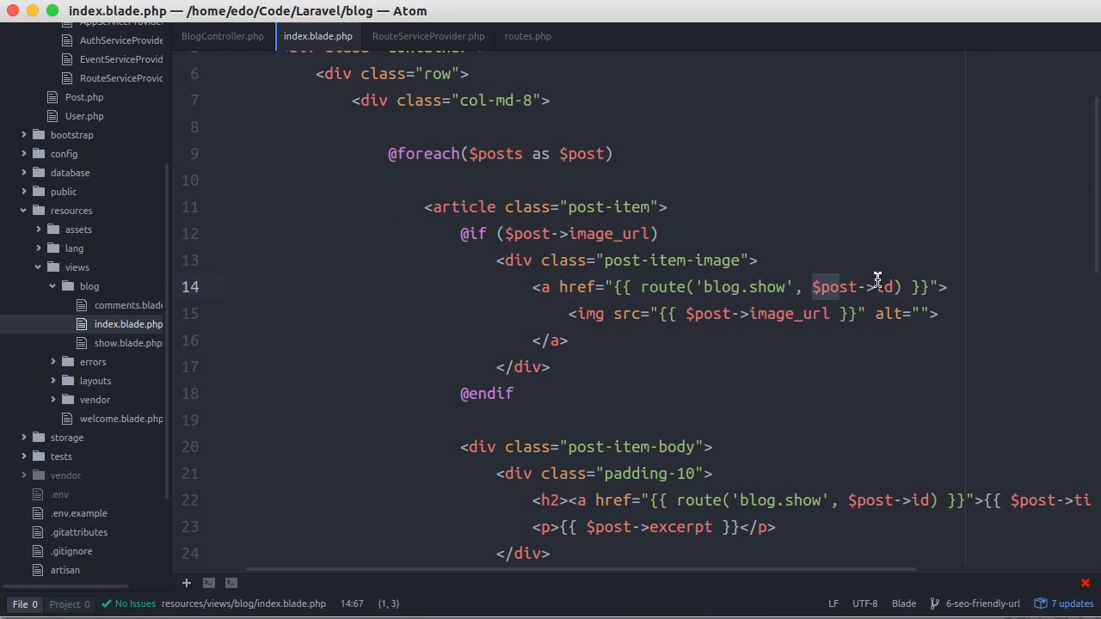
scroll("down", 3)
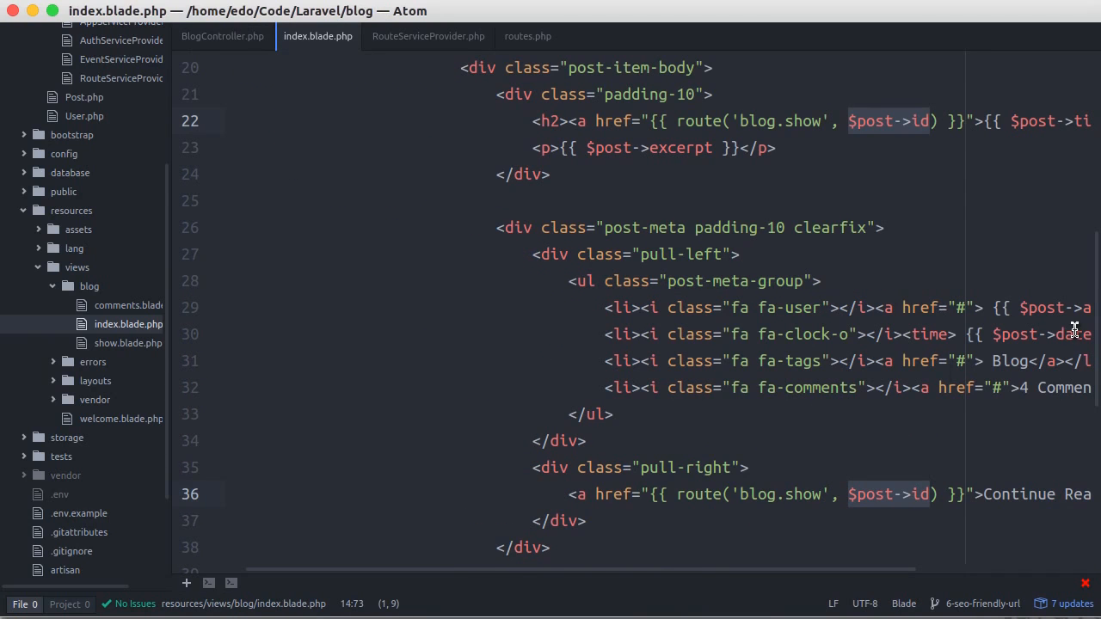
scroll("up", 3)
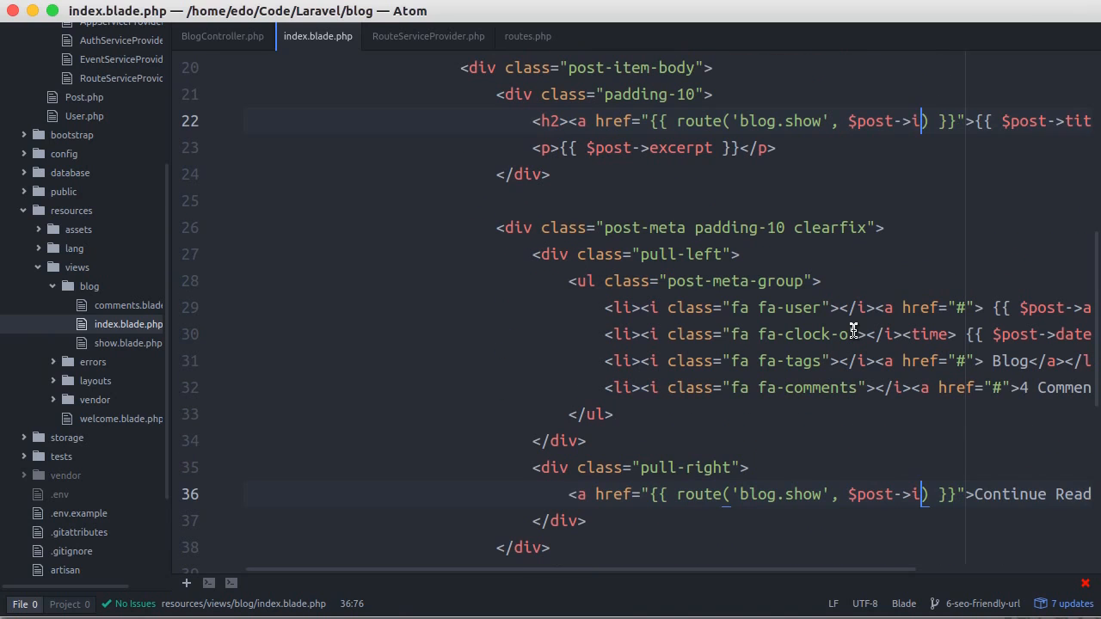
type("lug")
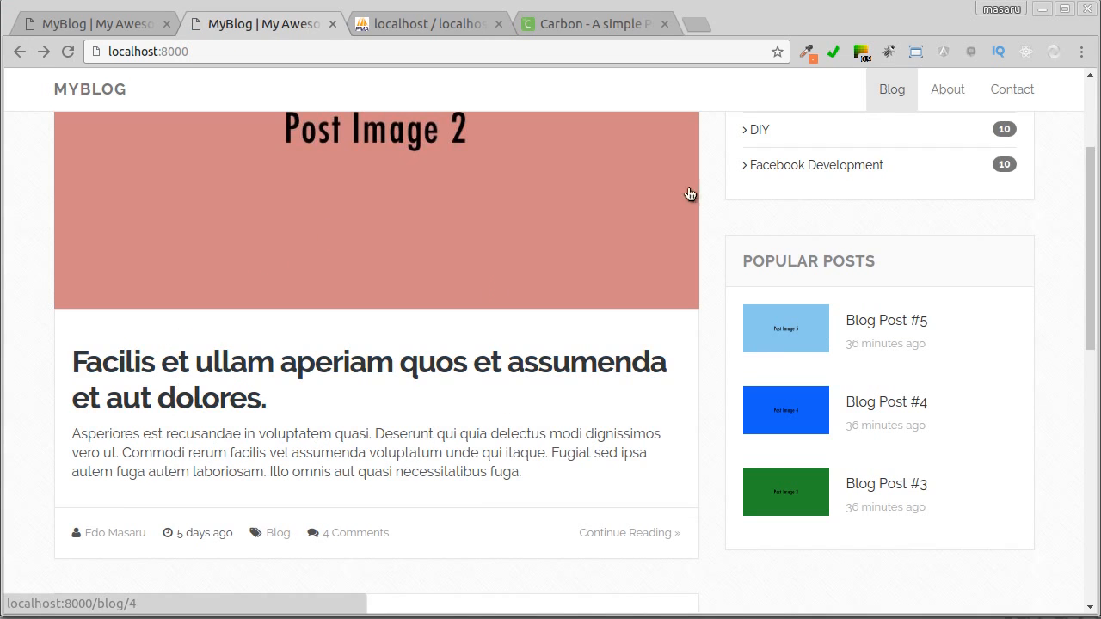
mouse_move(250, 383)
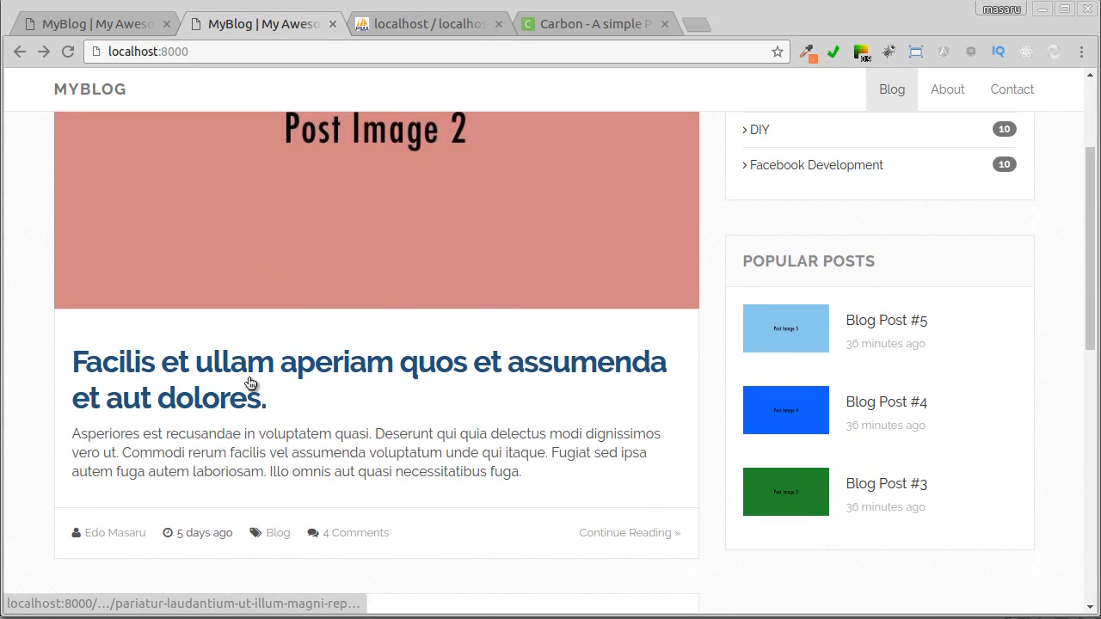
- Check the index post links on localhost:8000 and open a post at its slug URL
scroll("down", 3)
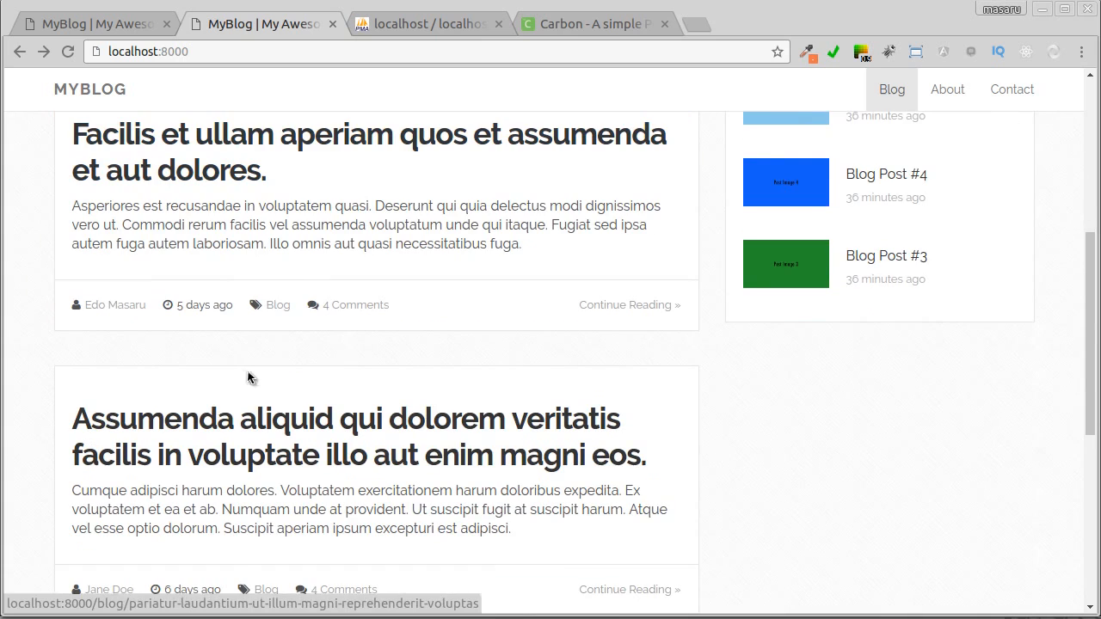
scroll("up", 3)
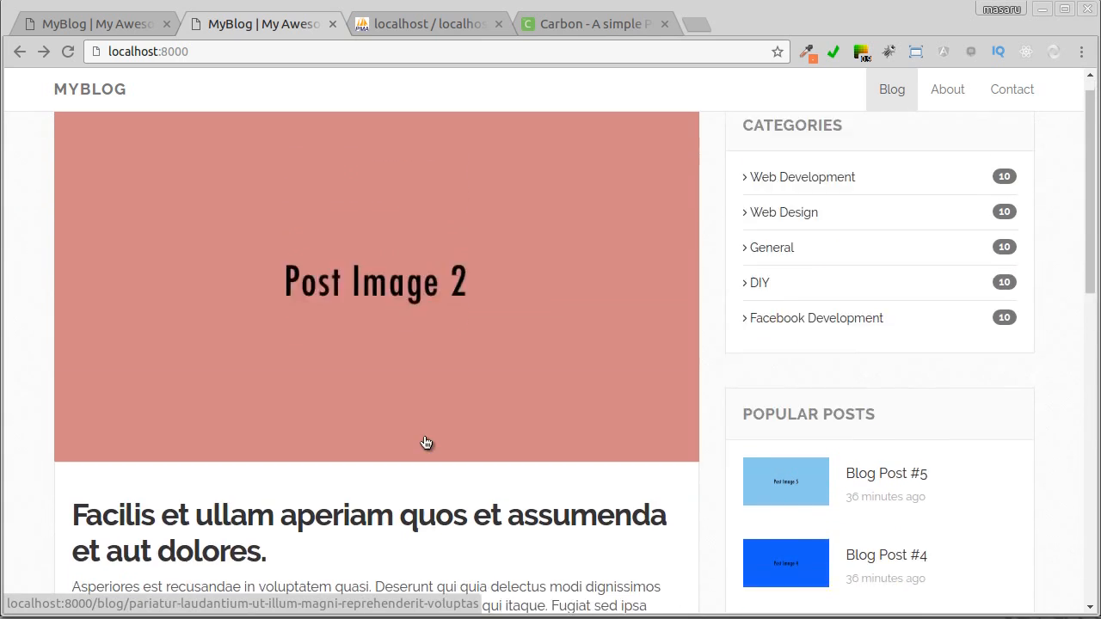
left_click(375, 537)
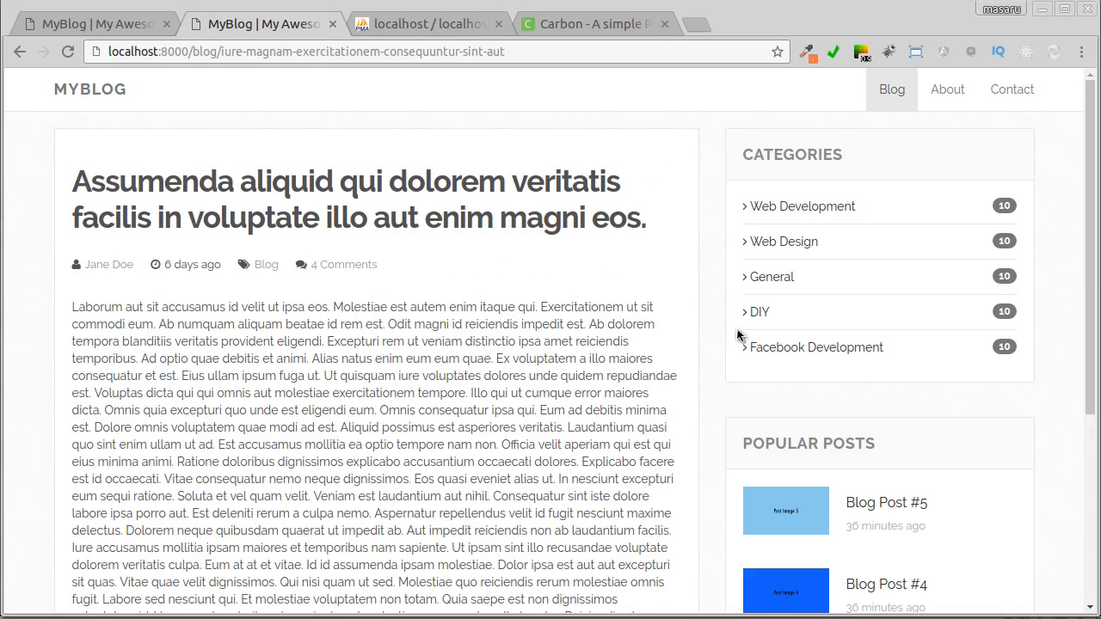
mouse_move(708, 362)
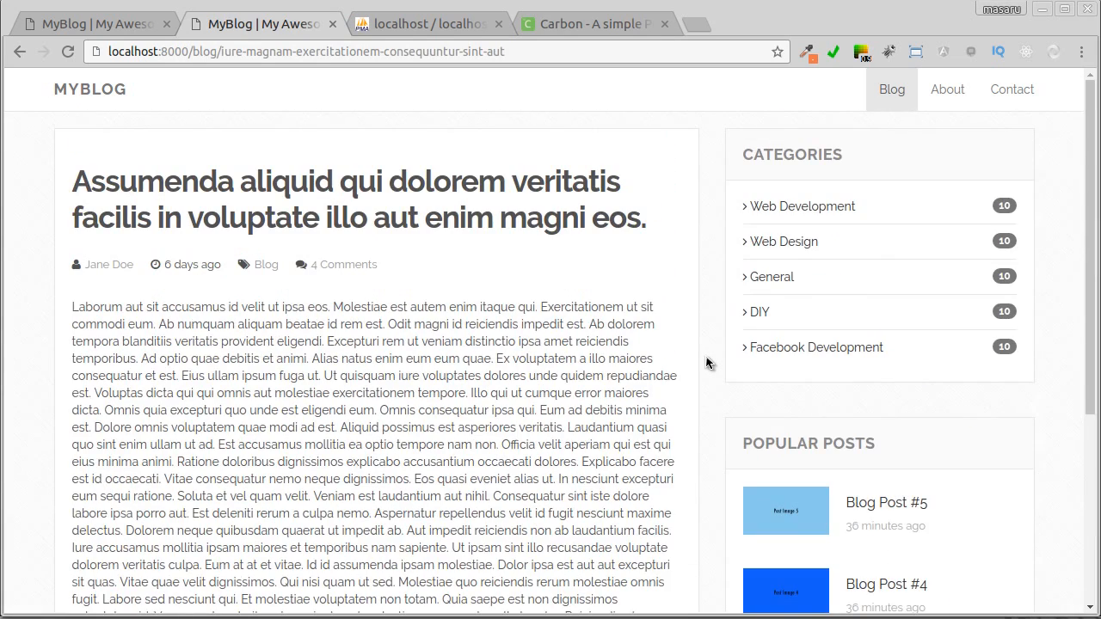
mouse_move(726, 210)
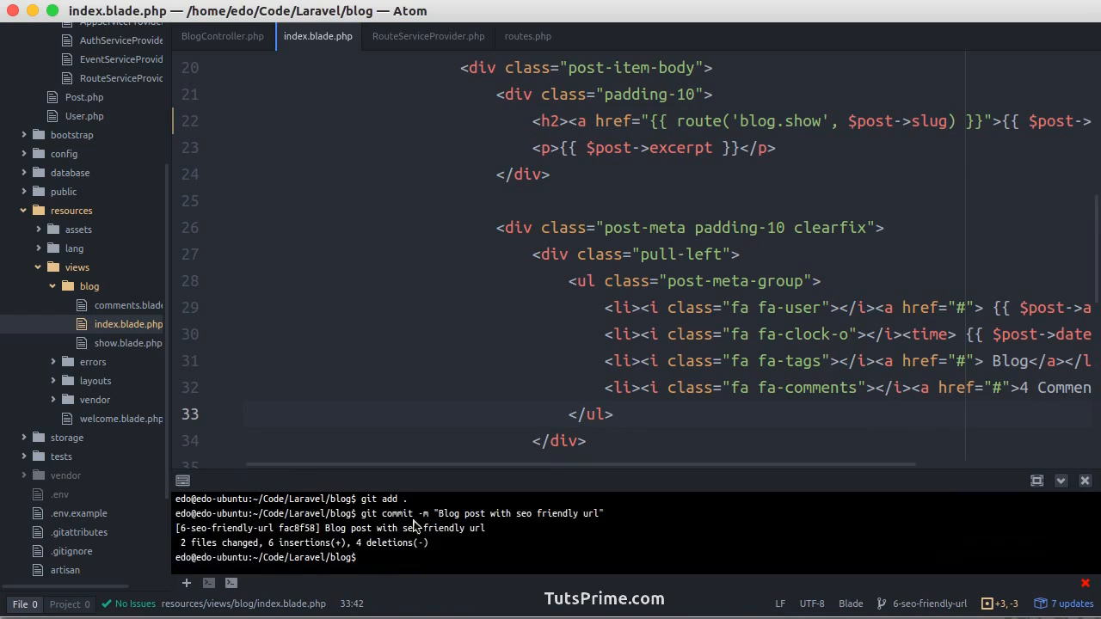
- Stage all changes and commit them as "Fix the blog post route"
type("git add .")
type("git commit -m \"Fix t")
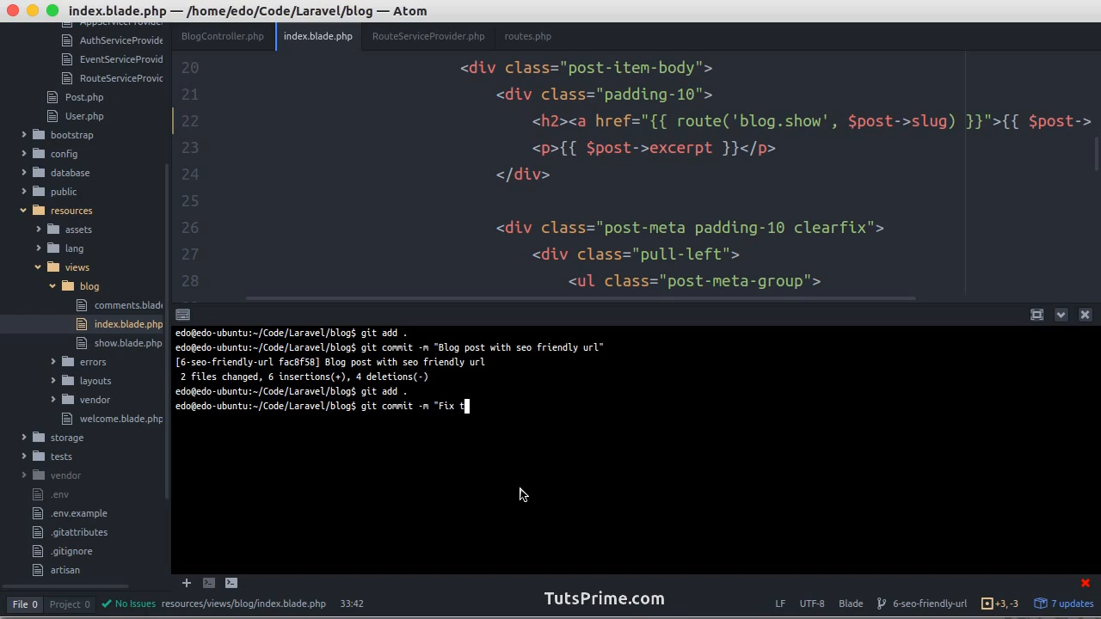
type("he blog pos")
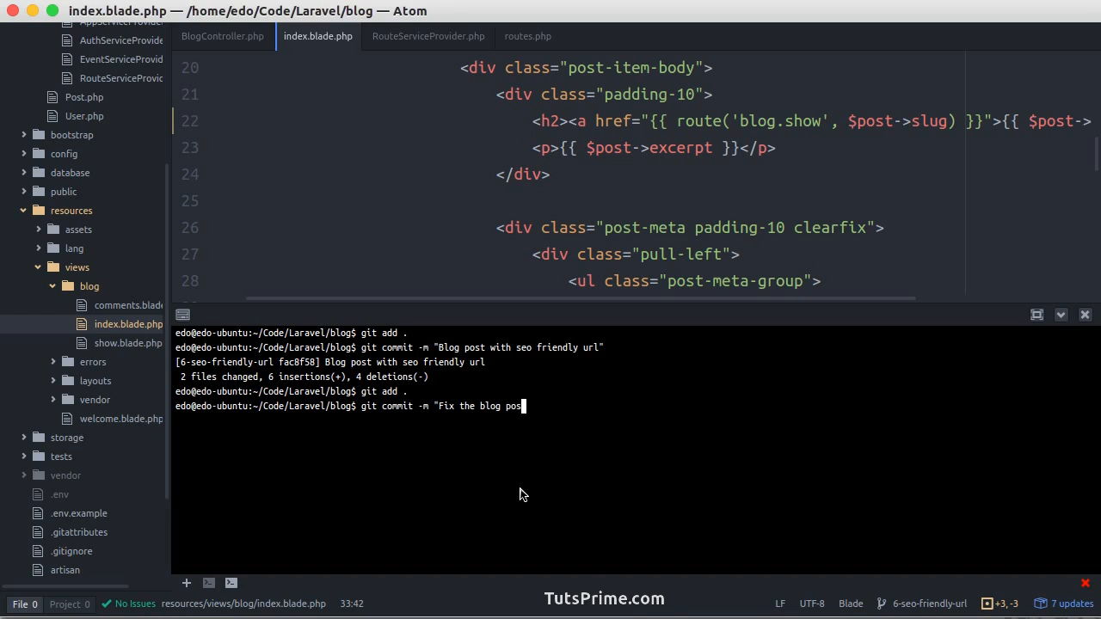
key("Return")
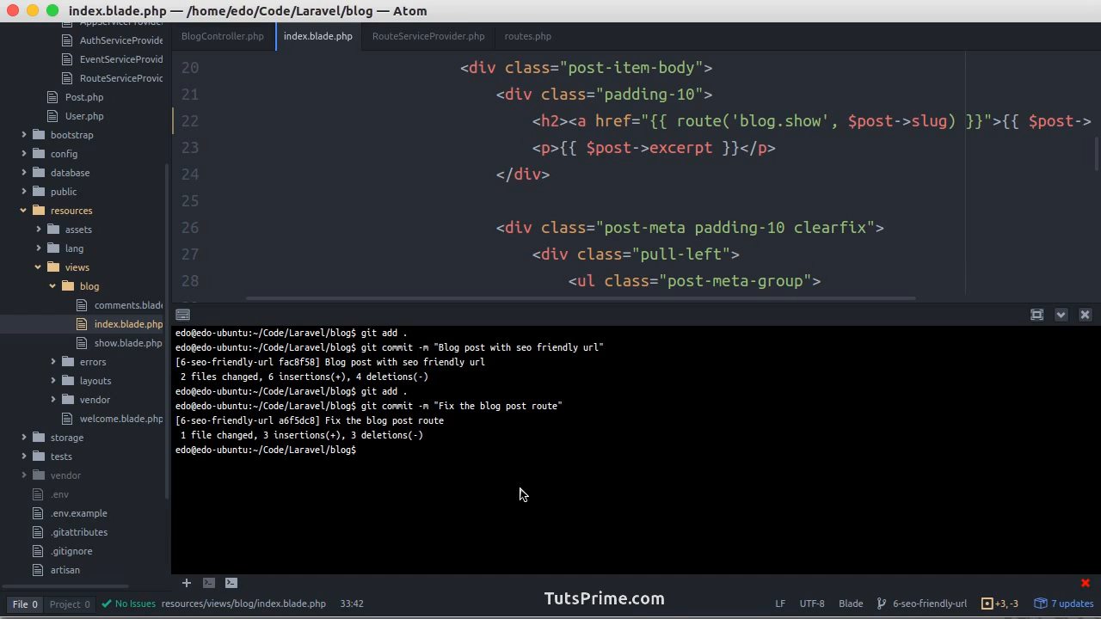